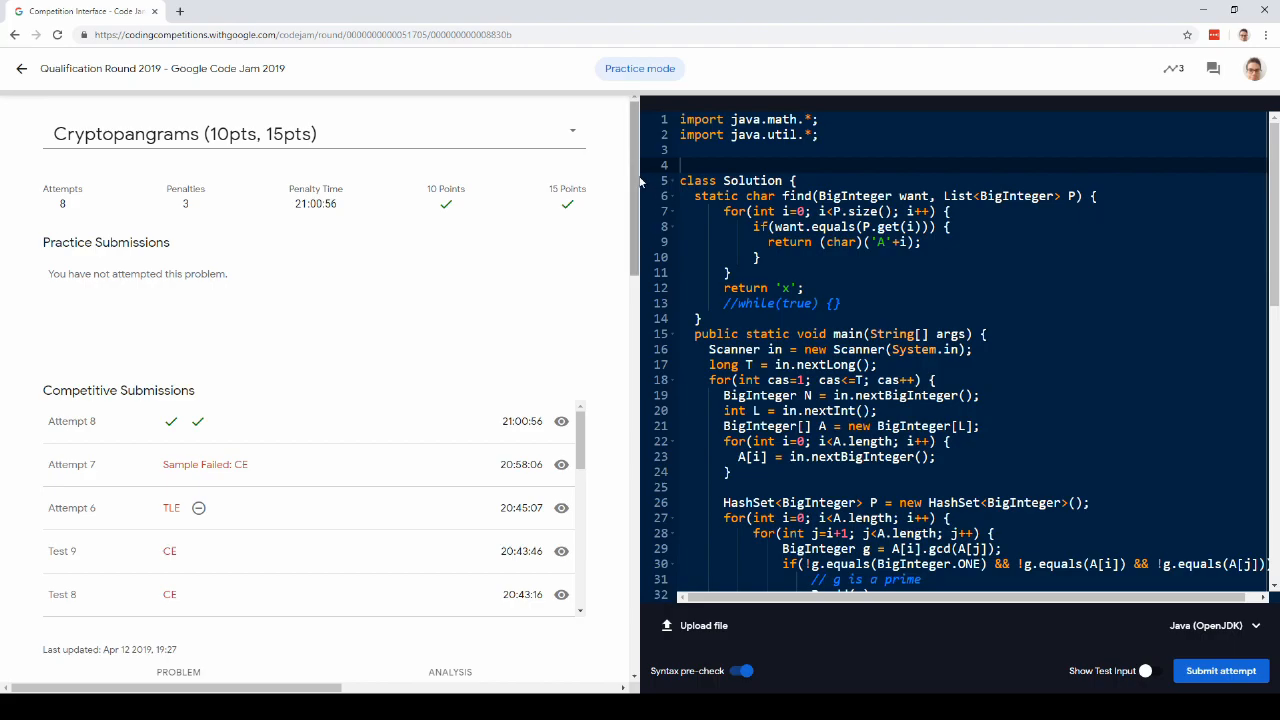
Add a '// gcd: greatest common divisor' comment above the Solution class.
scroll(down, 3)
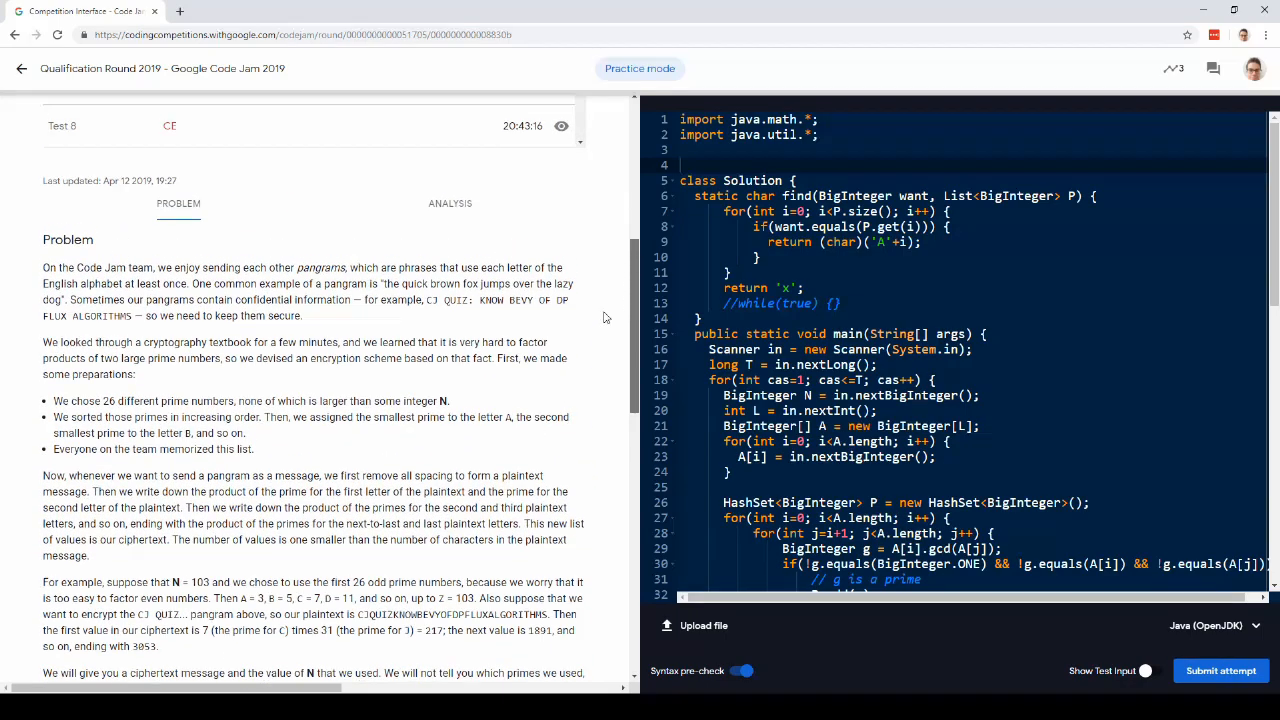
scroll(down, 3)
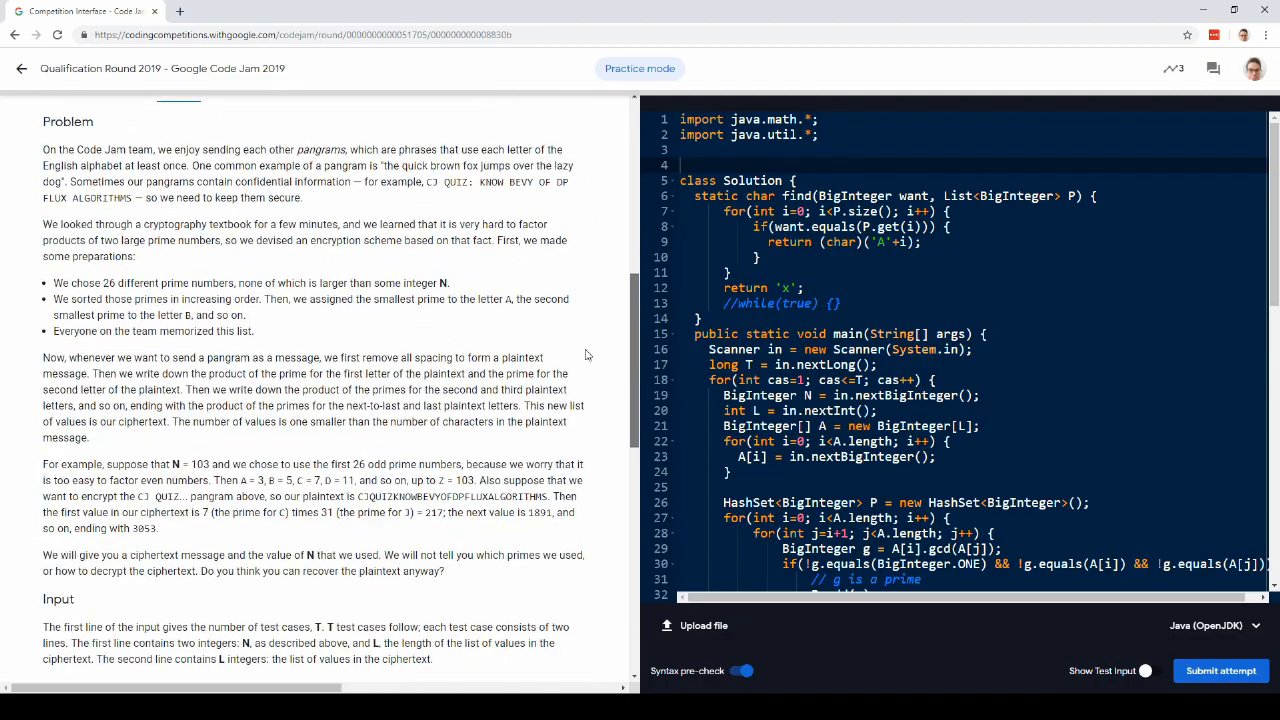
scroll(down, 3)
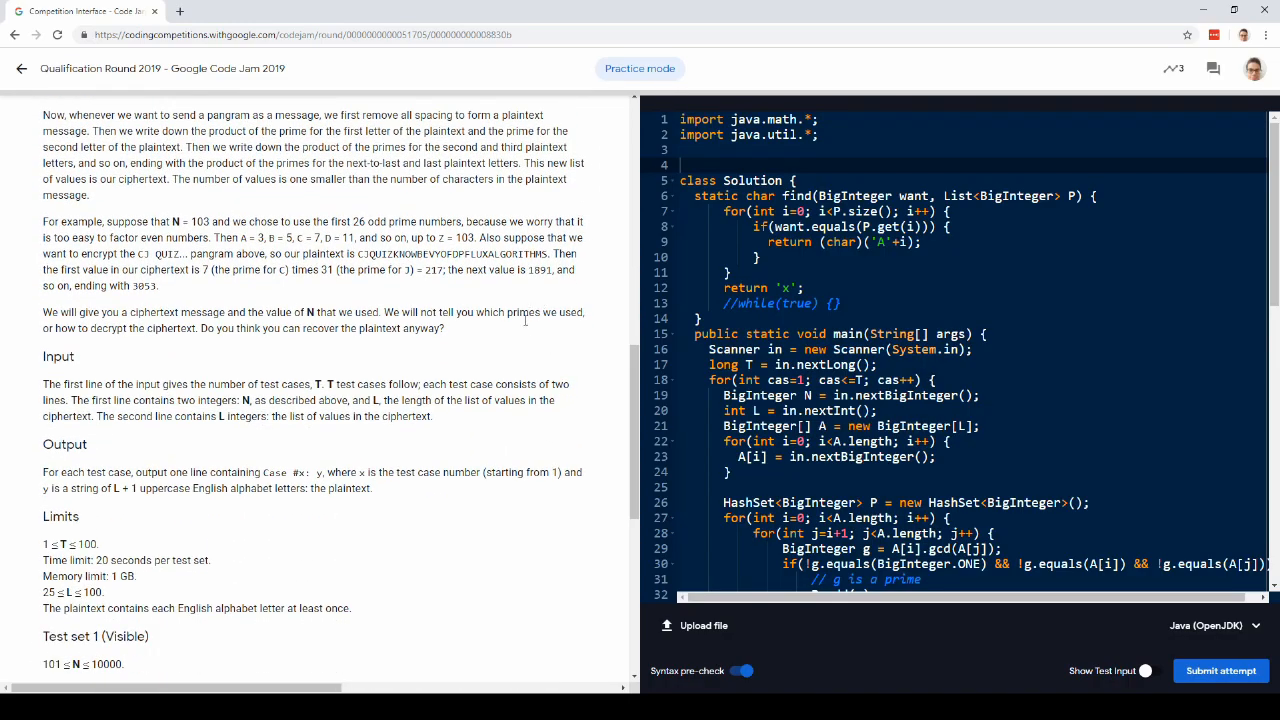
mouse_move(523, 328)
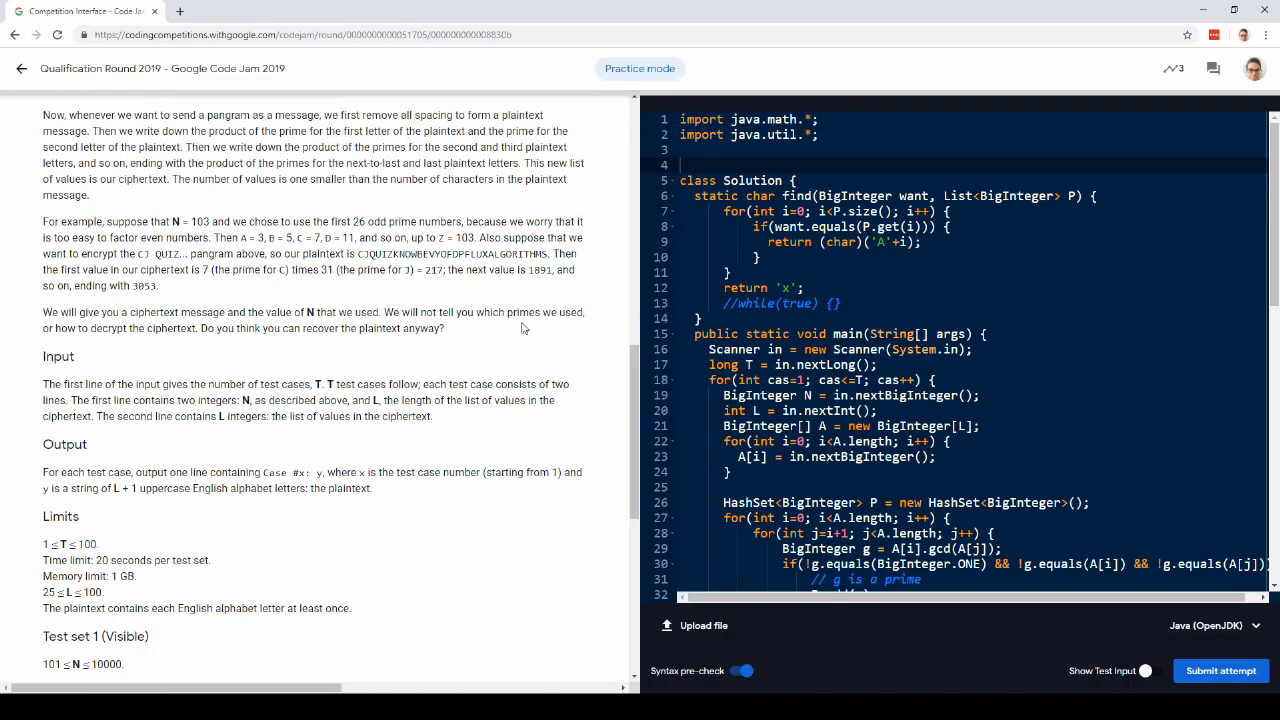
scroll(down, 3)
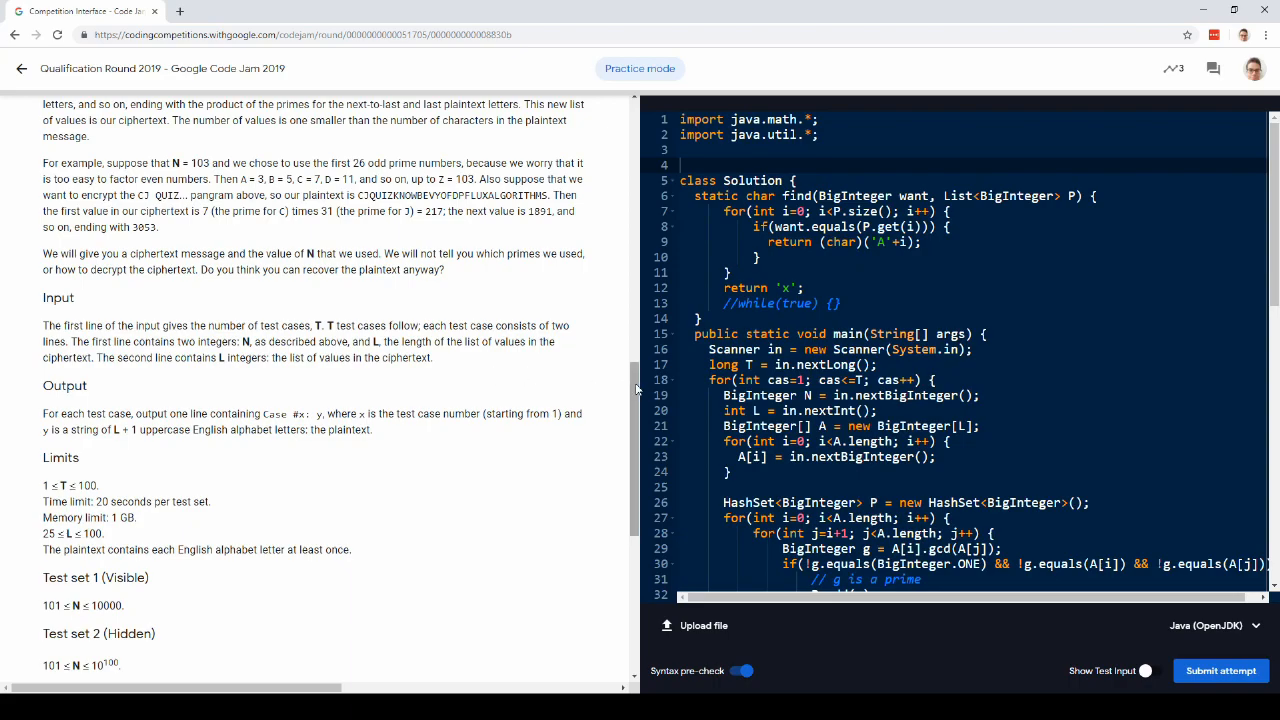
scroll(down, 3)
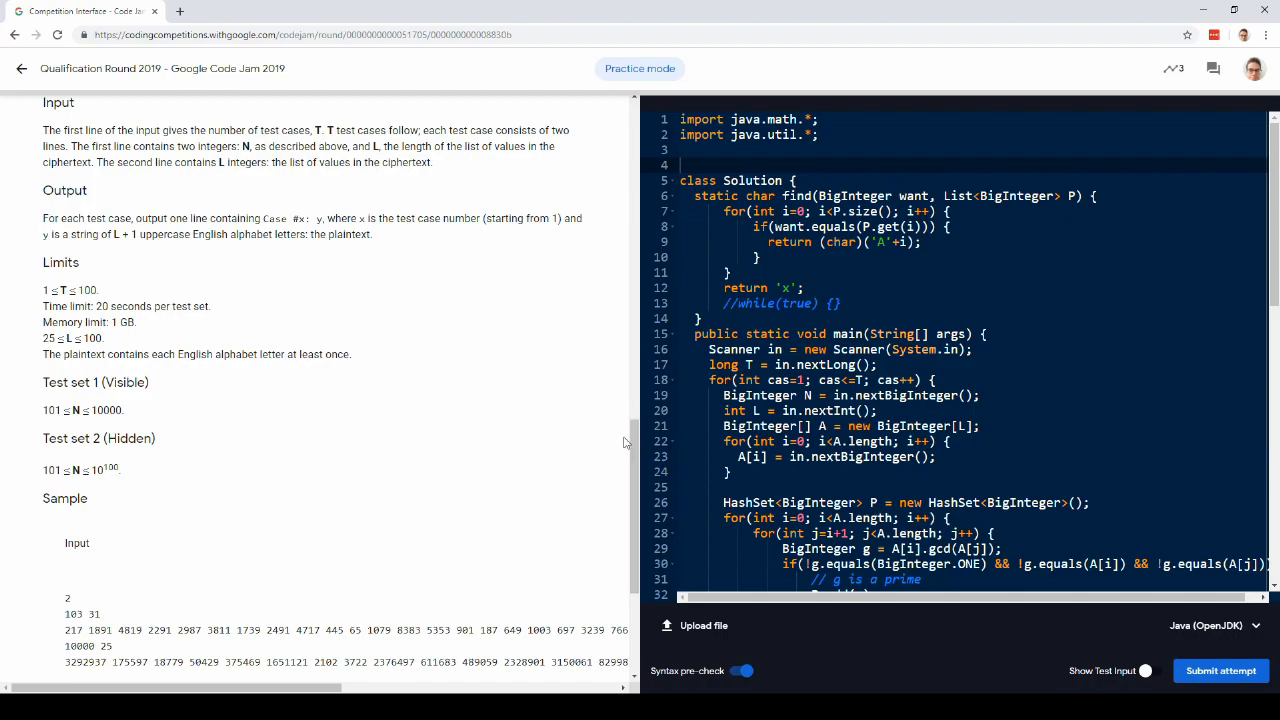
scroll(down, 3)
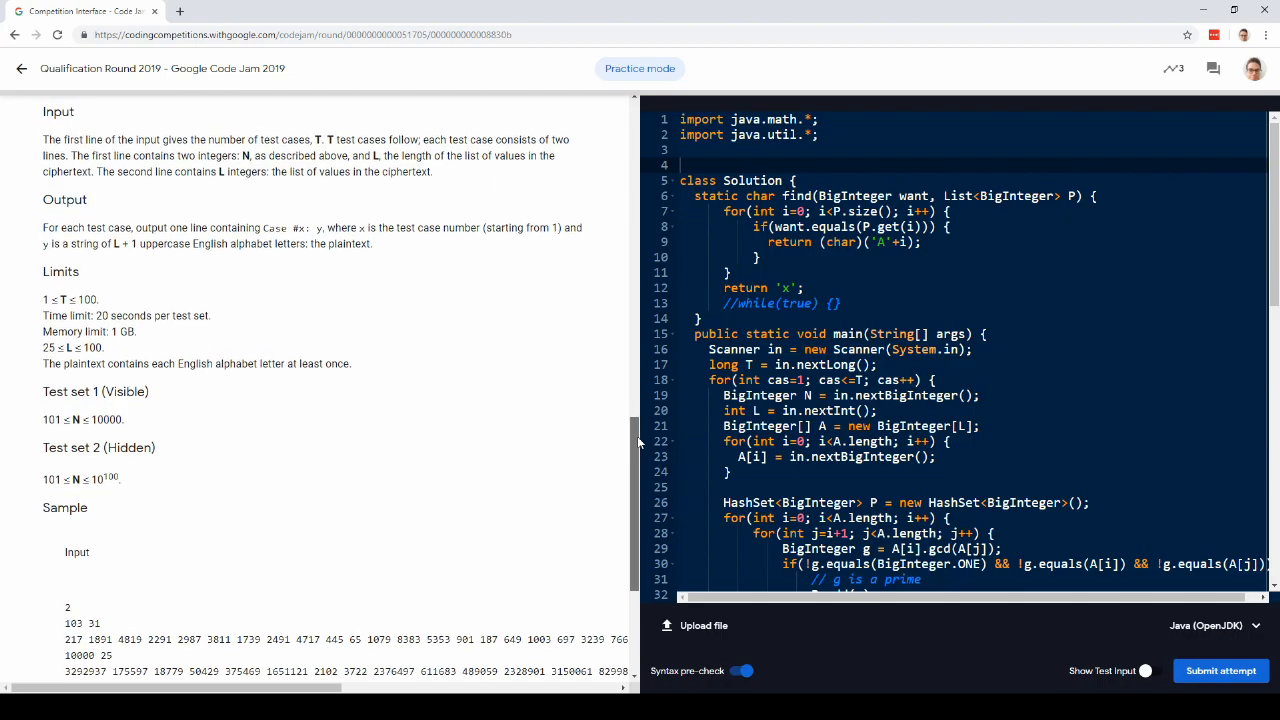
drag(56, 478, 114, 478)
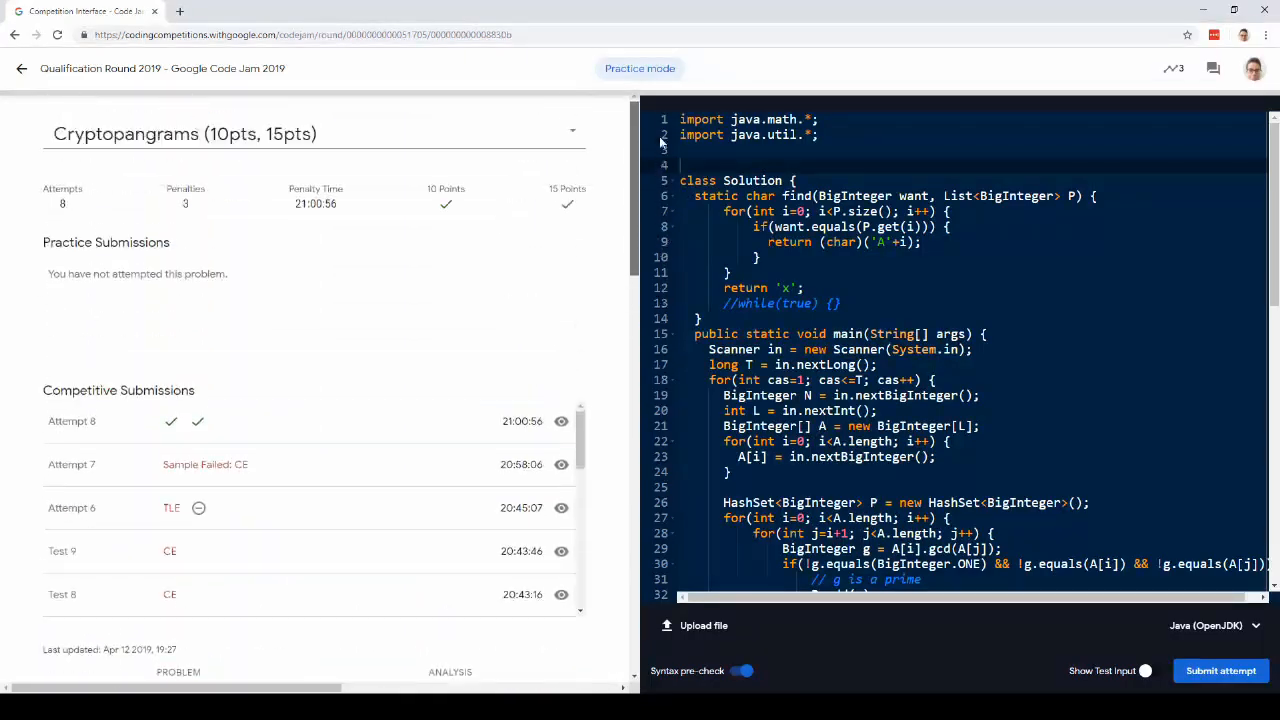
text(// gcd - g)
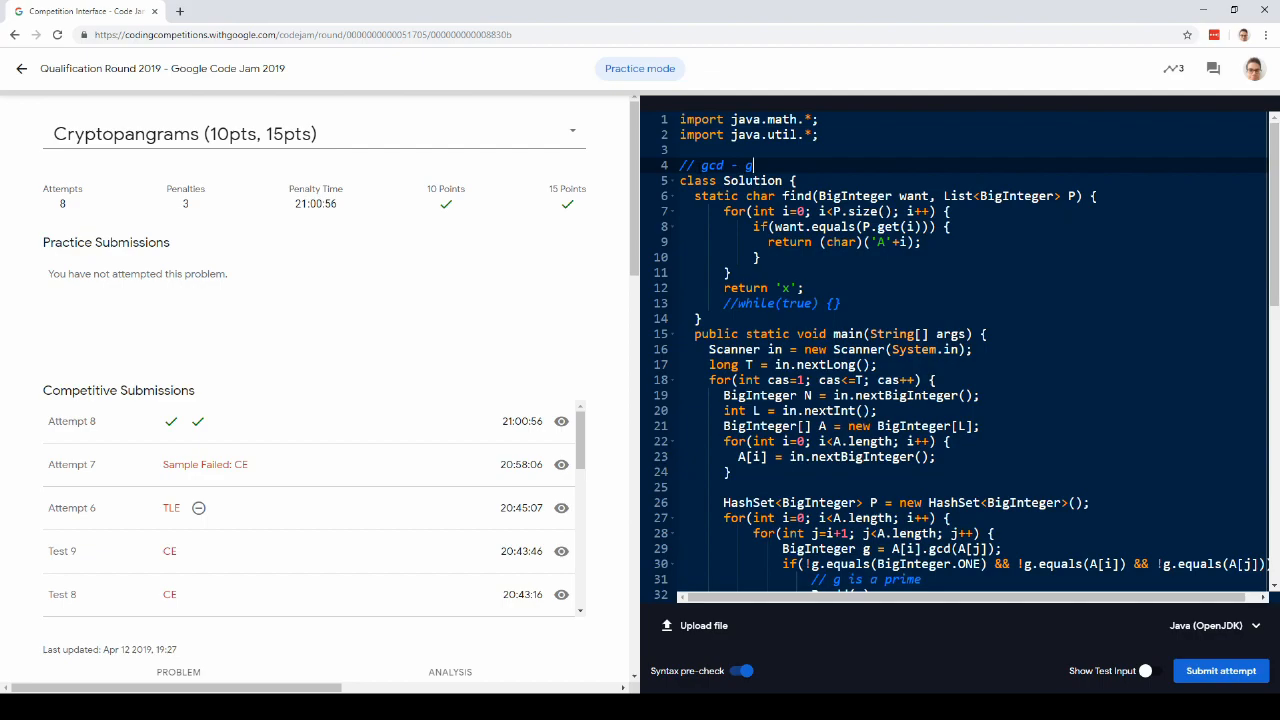
text(reatest common)
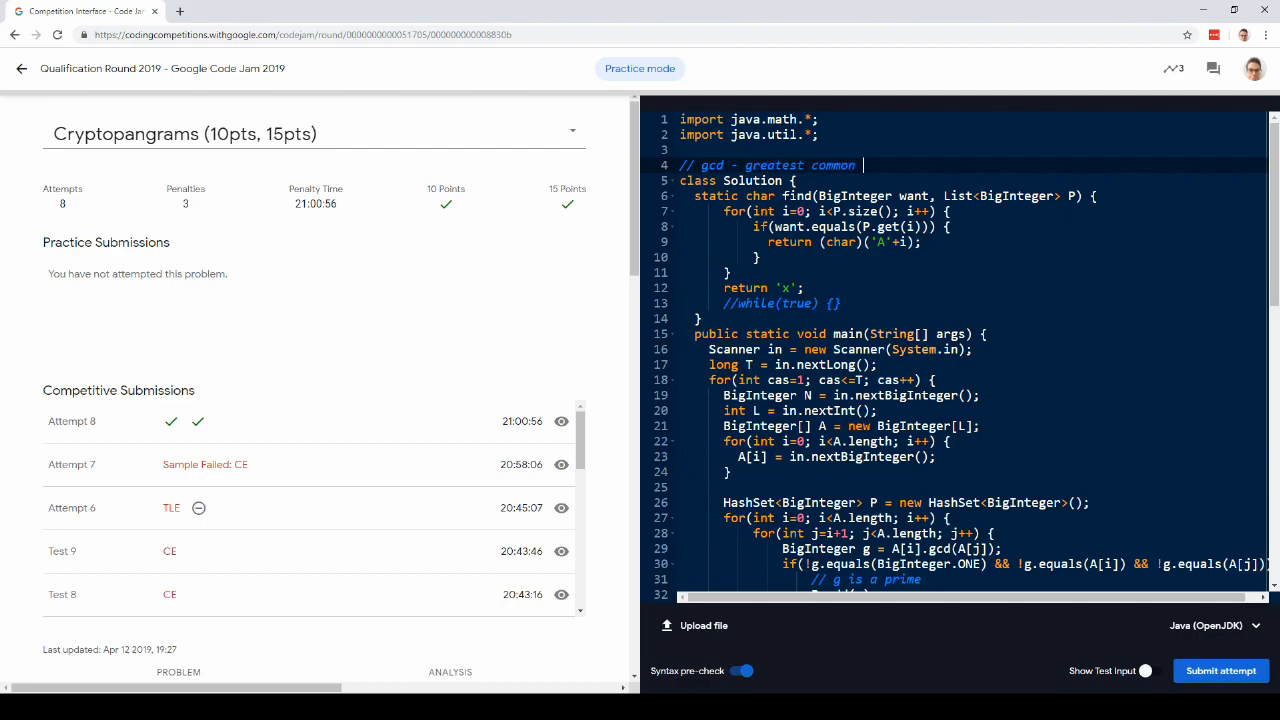
text(divisor)
text(//)
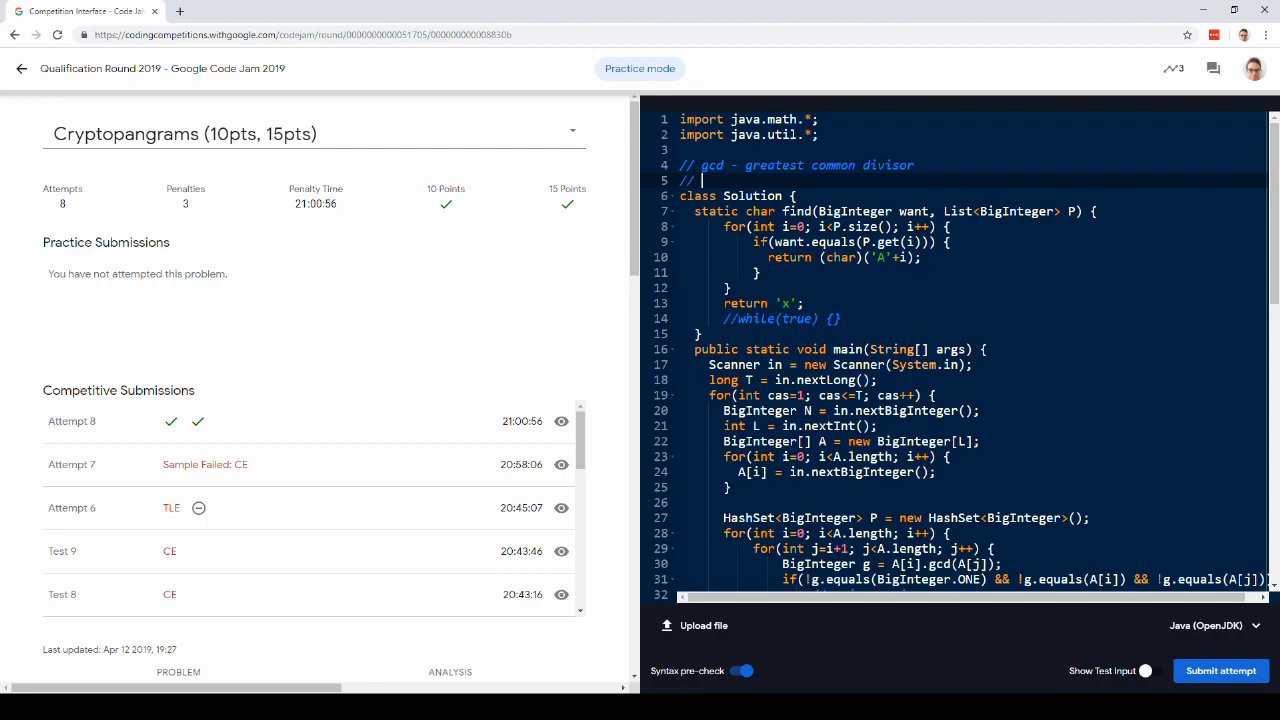
Add comments for abc, p(a)*p(b), and gcd(p(a)*p(b), p(b)*p(c)) = p(b).
text(abc)
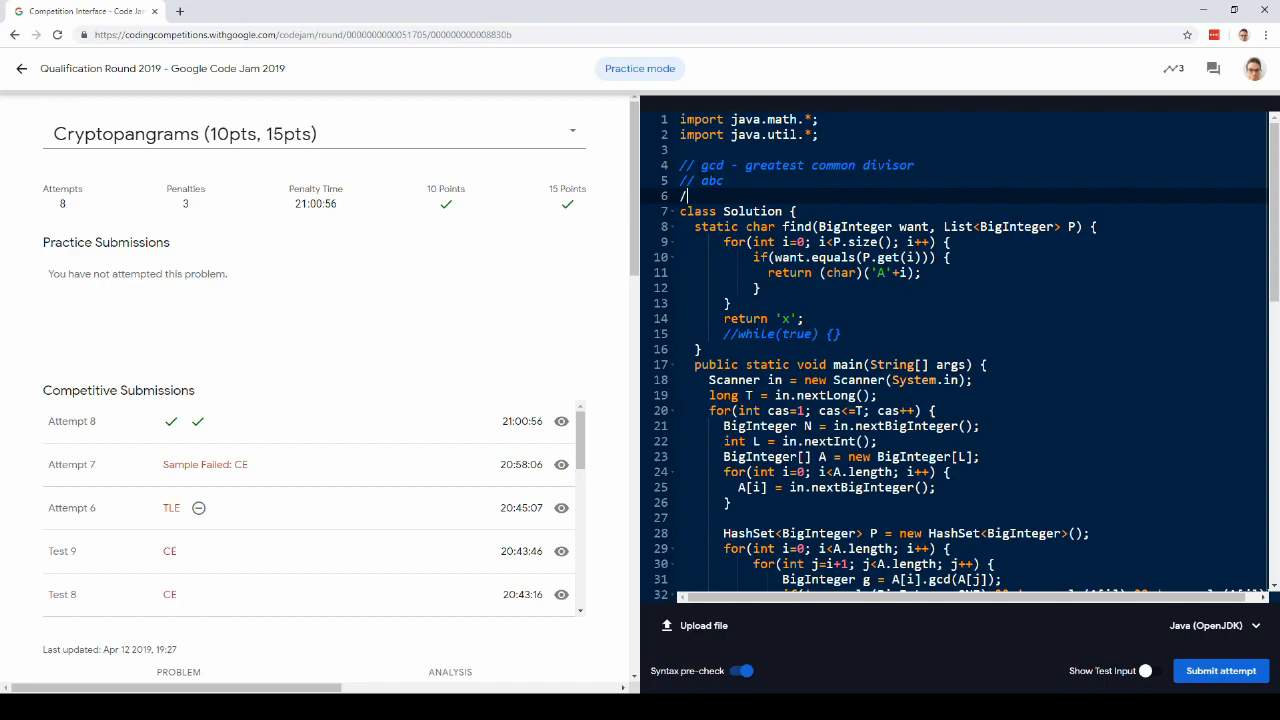
text(/)
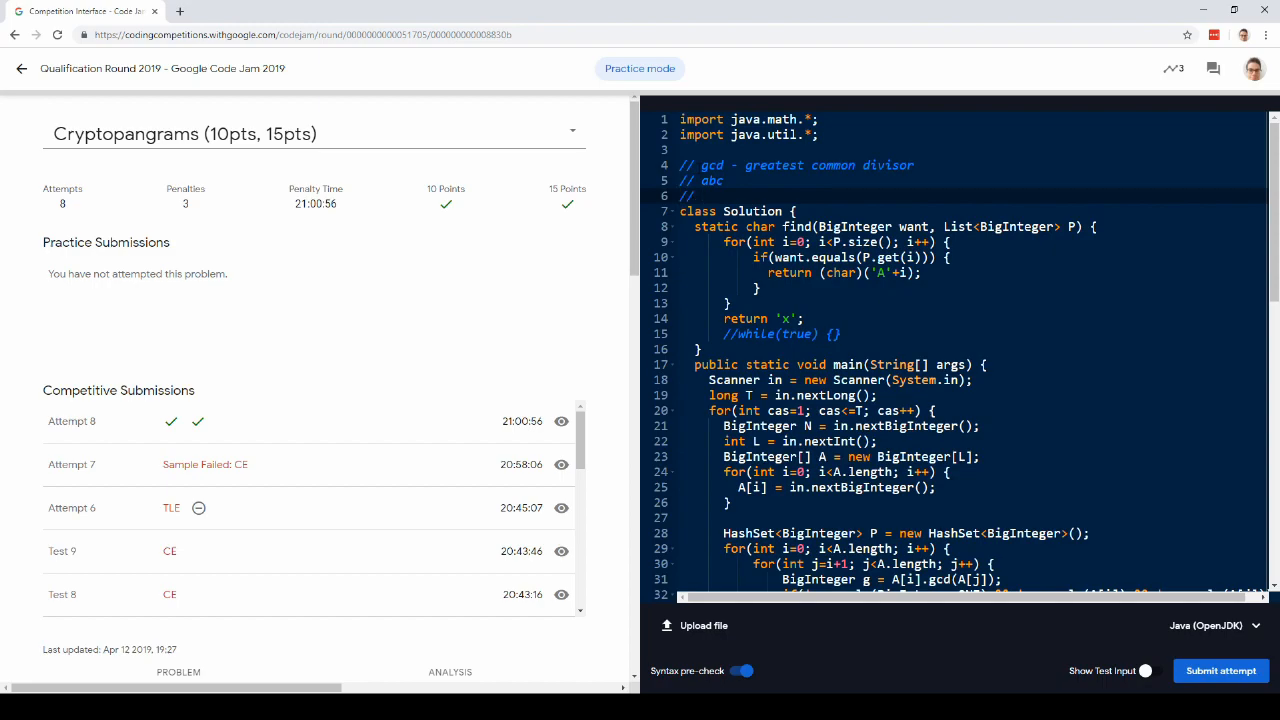
text(p)
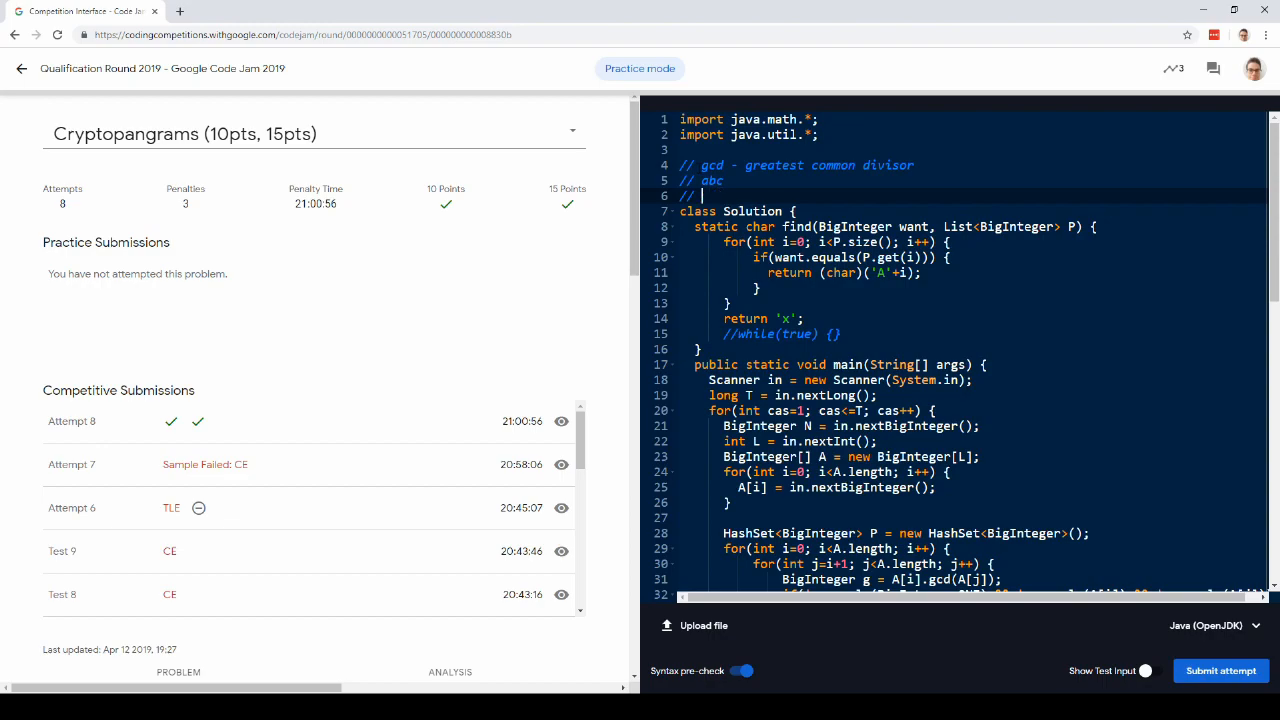
text(p(a))
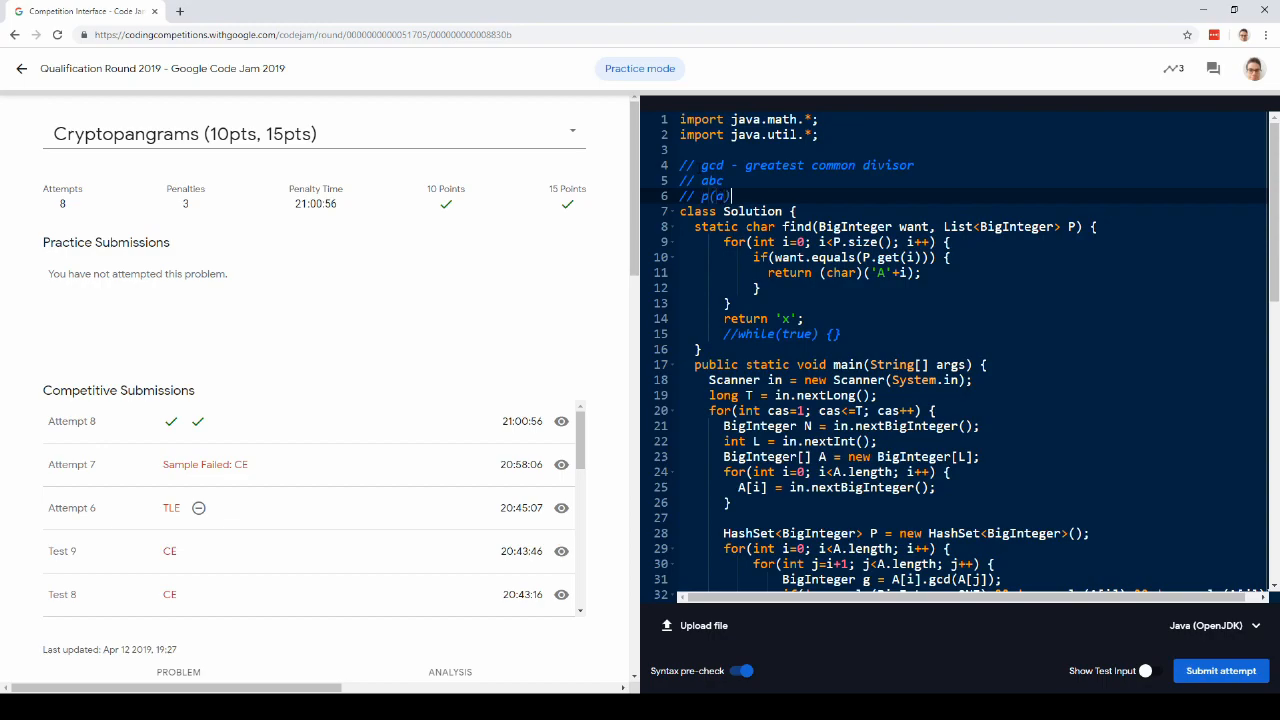
text(*p(b) p(b)*p(c)
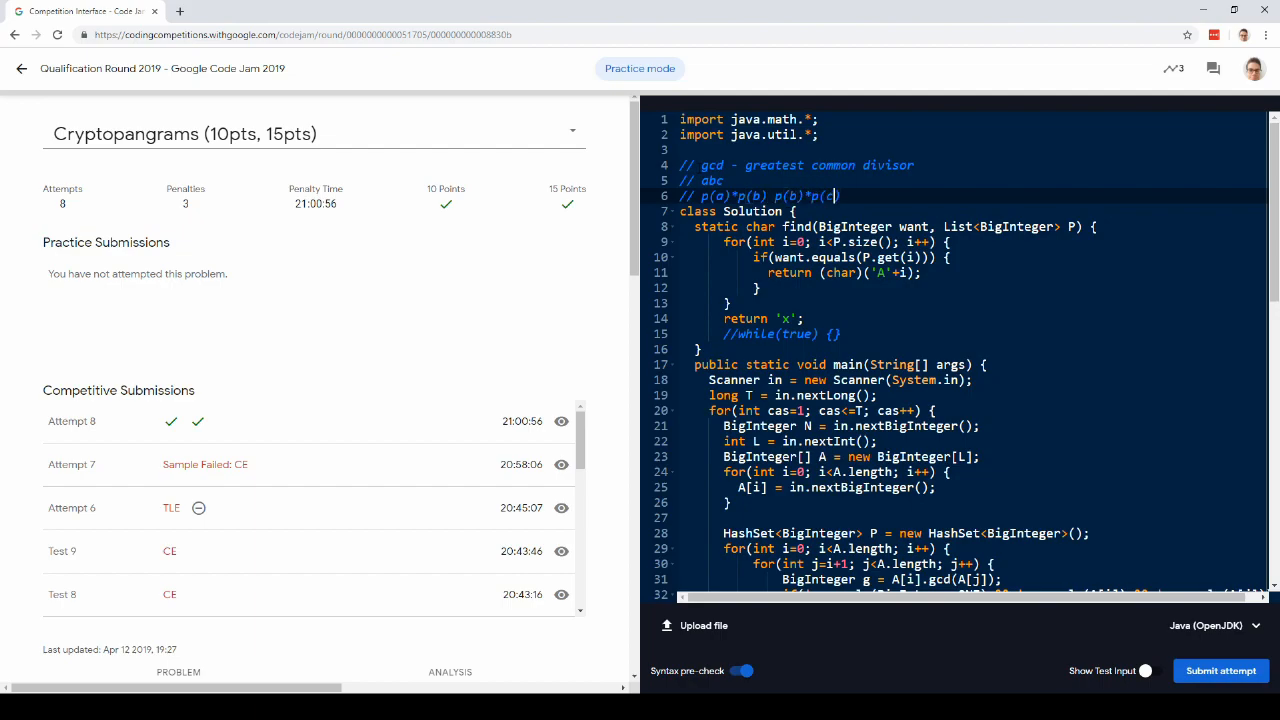
text(// gcd()
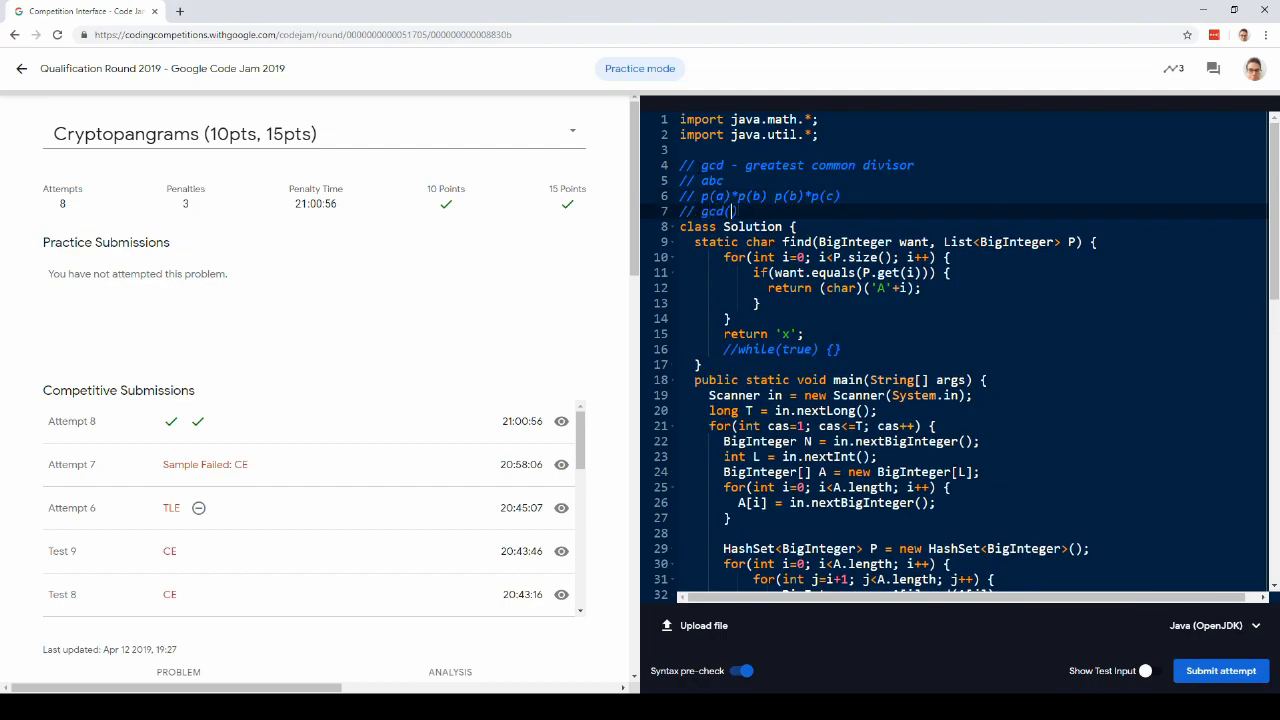
text(p(a)*p(b), p(b)*)
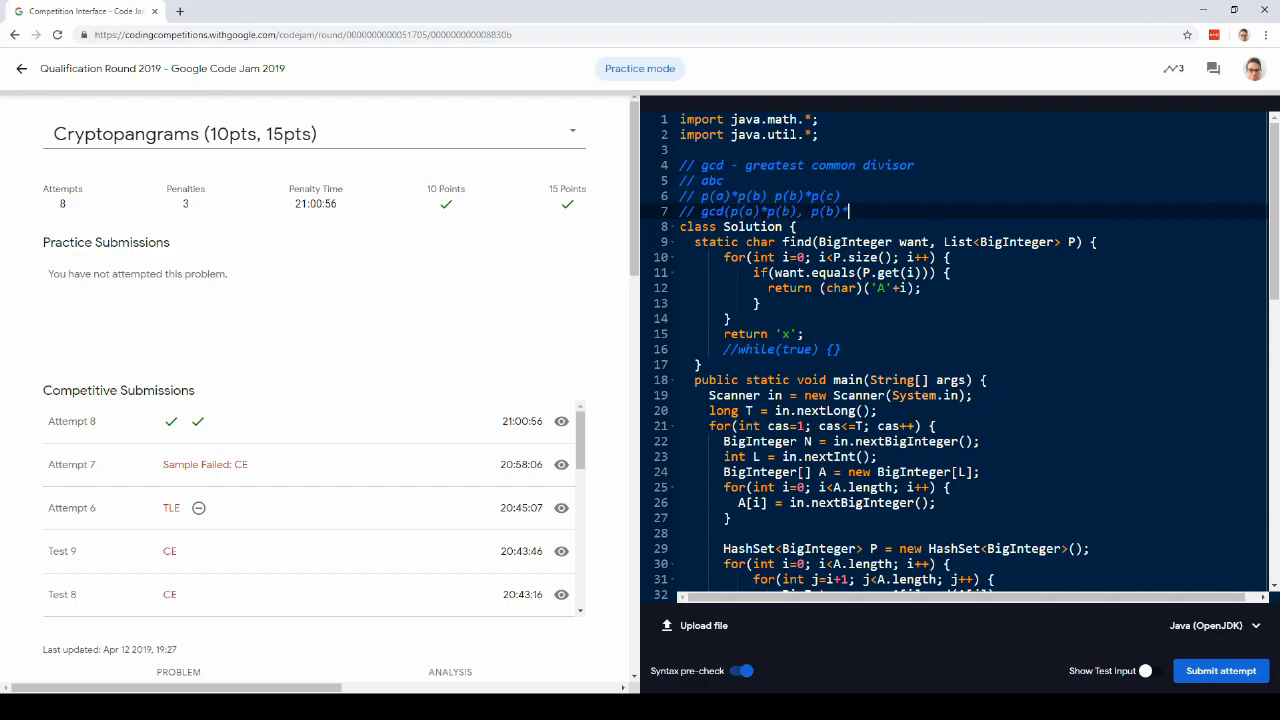
text(p(c)) = p(b))
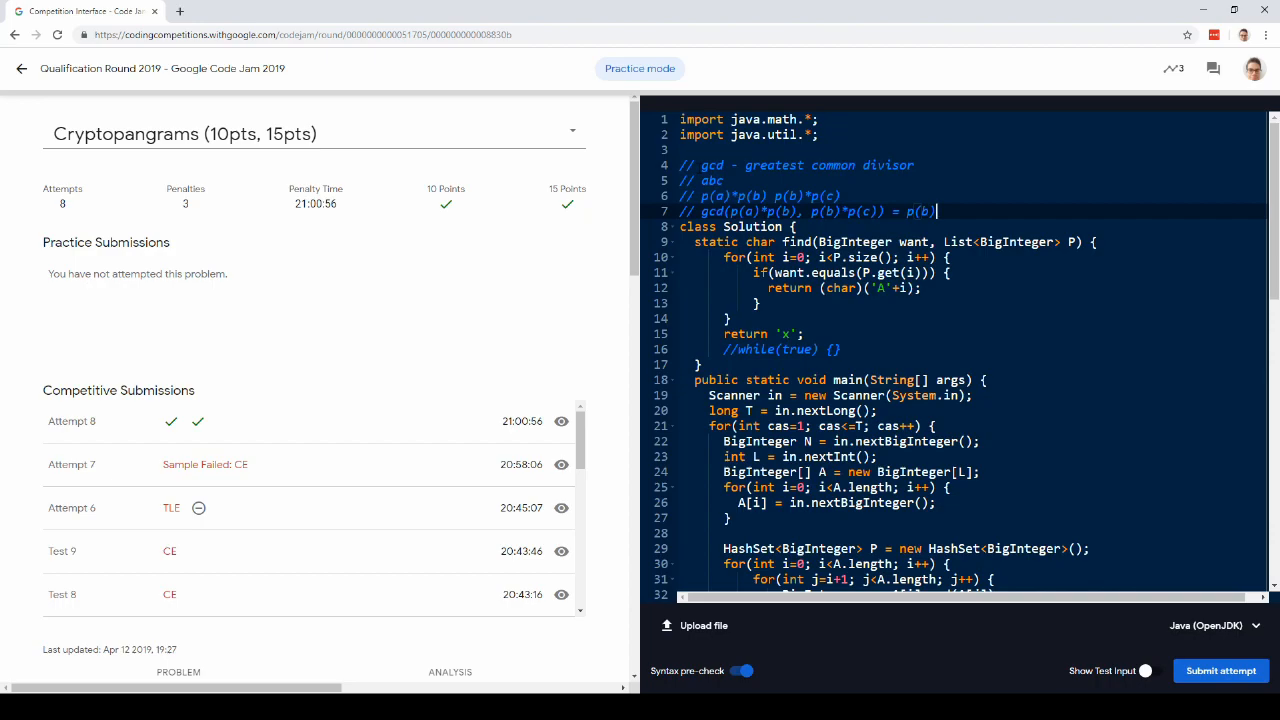
double_click(713, 180)
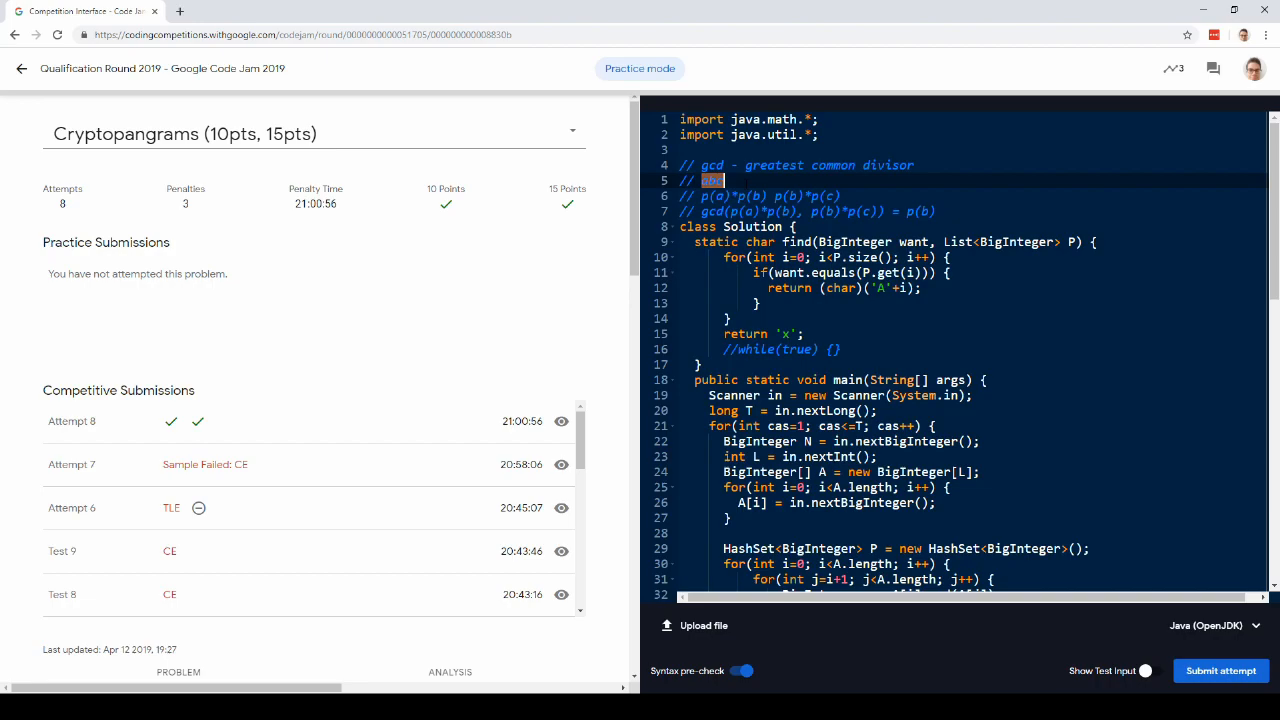
text(abc)
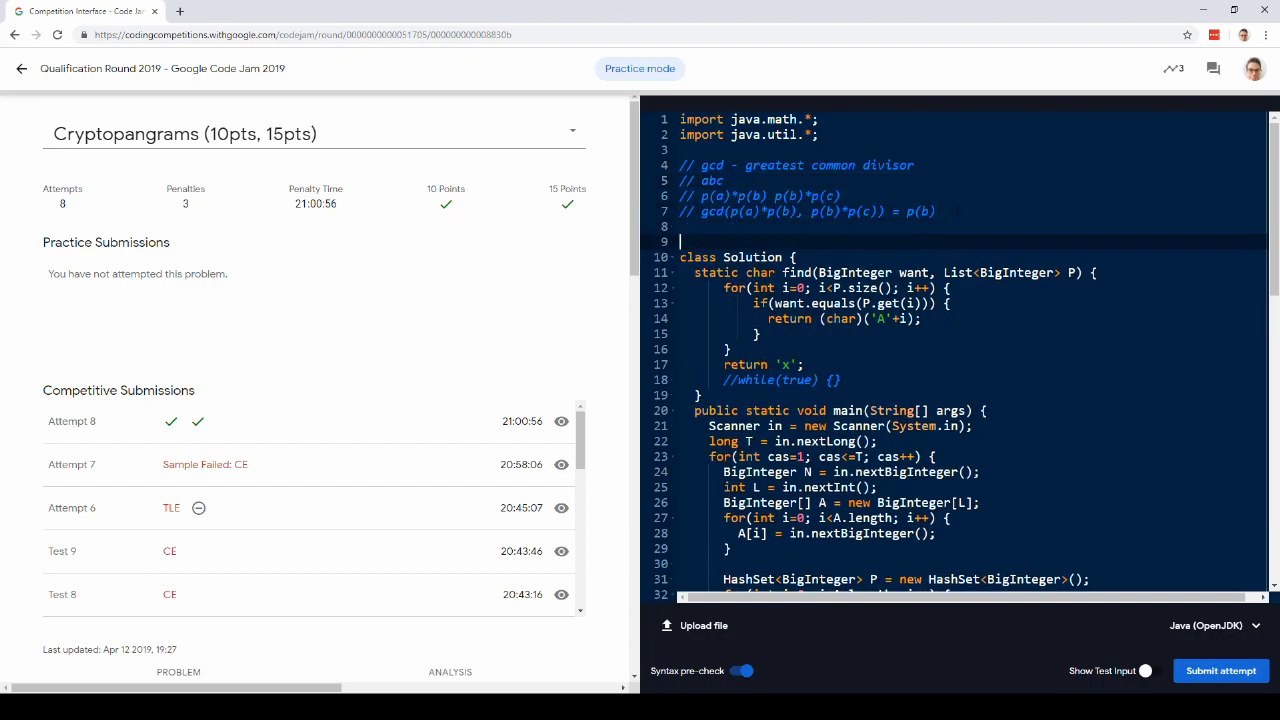
Type the comment '// aba p(a)*p(b) p(b)*p(a)' for the repeated-letter case.
text(// aba)
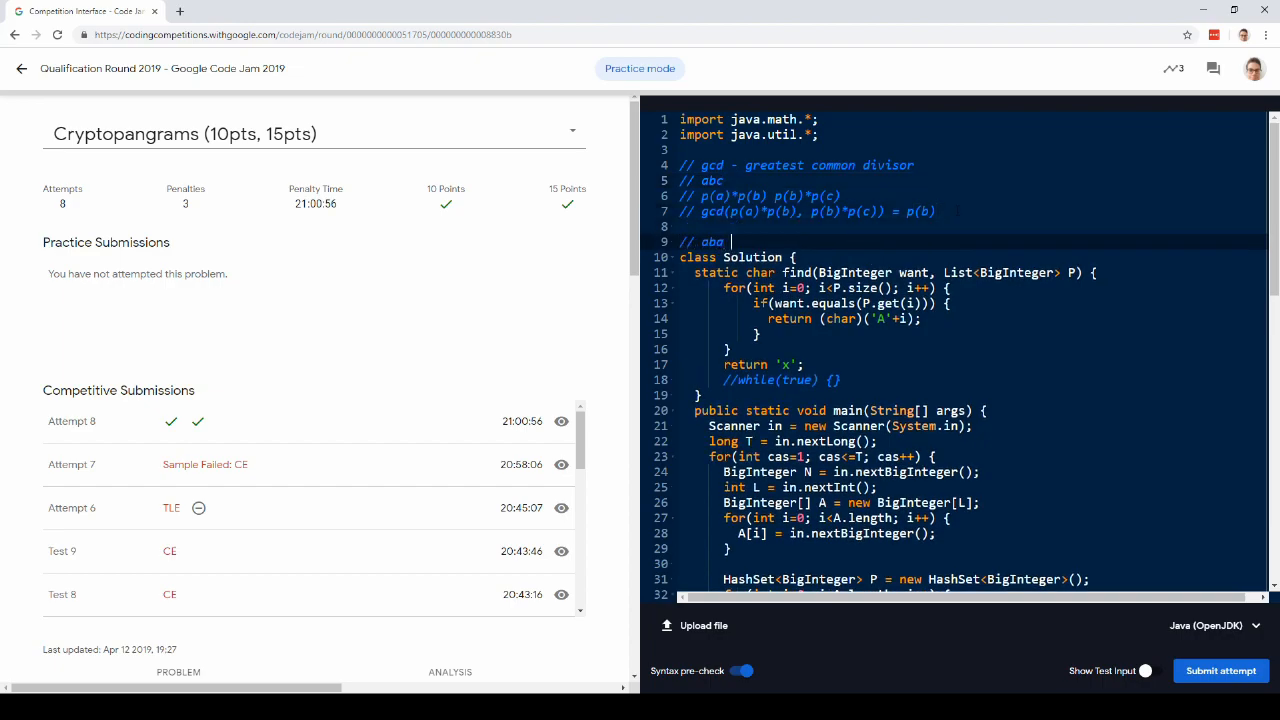
text(p)
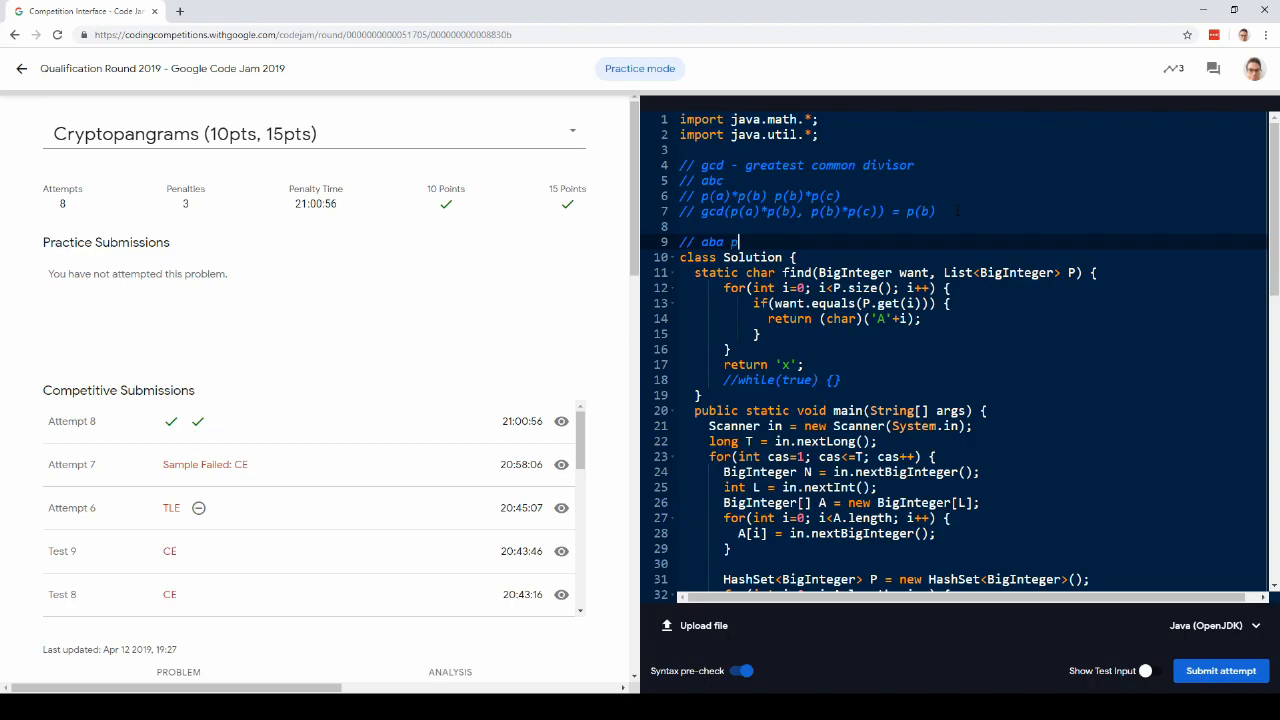
text((a)*p(b)
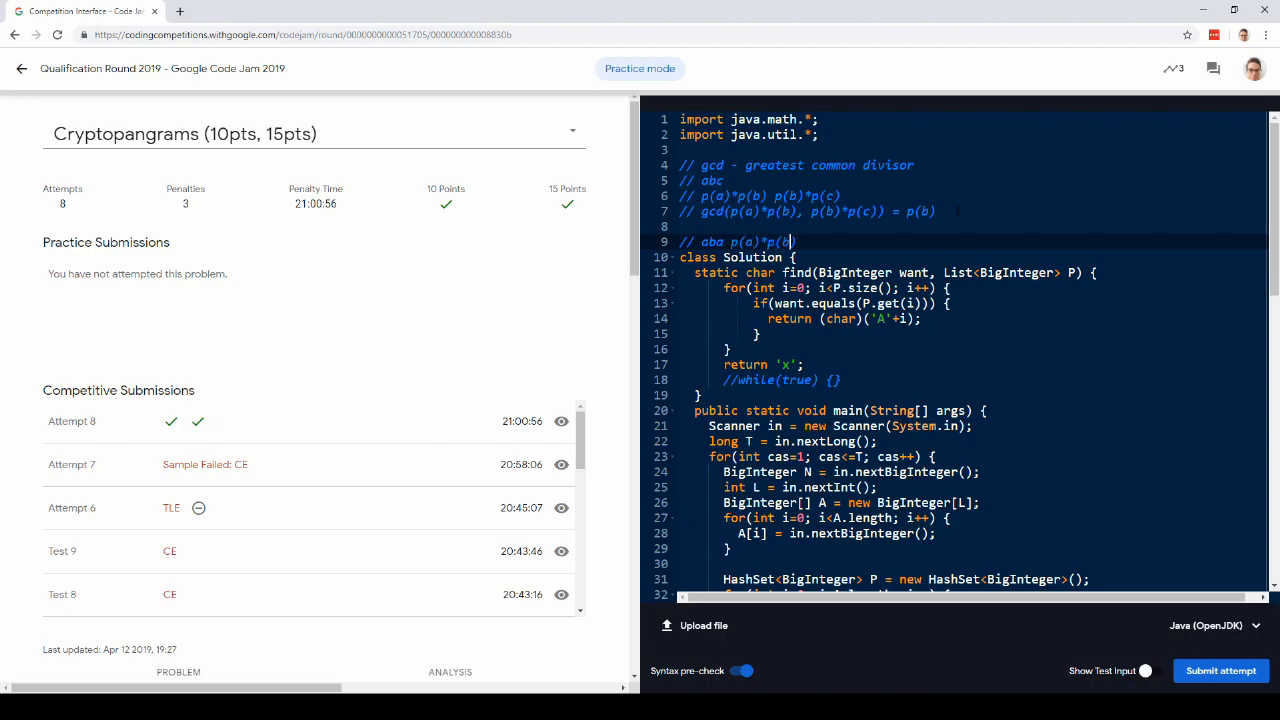
text((b))
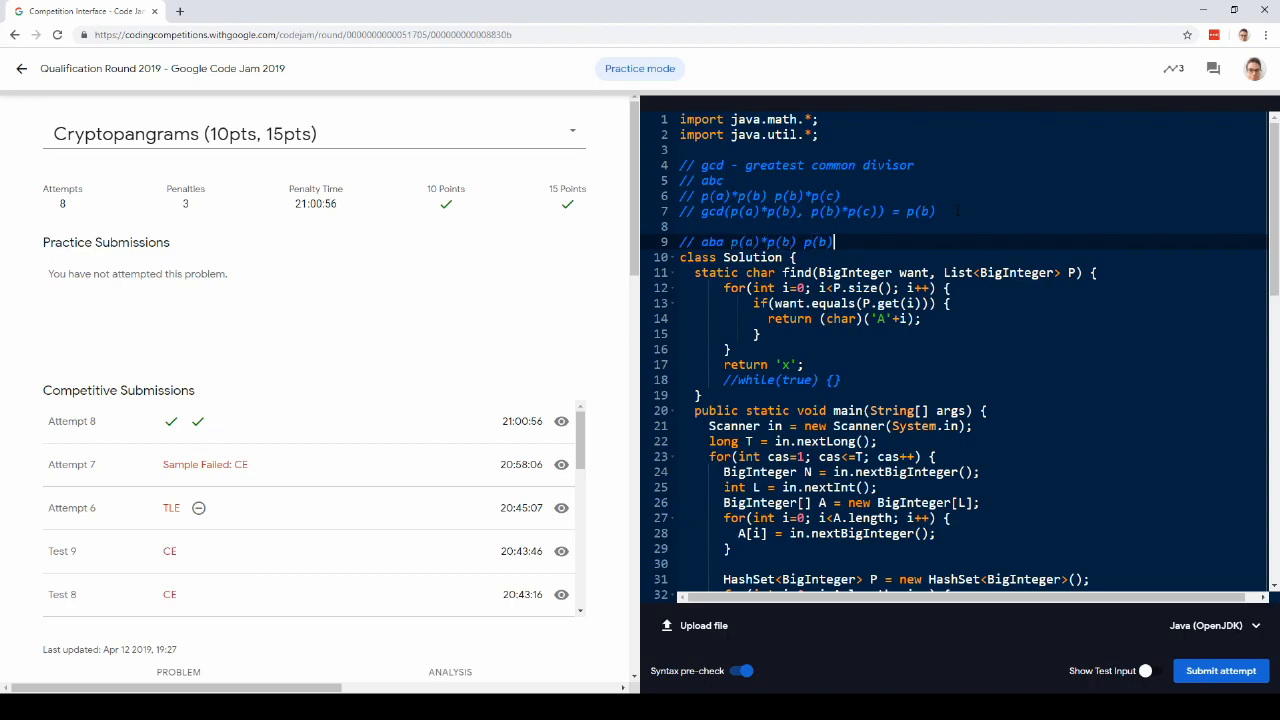
text(*p(a))
text(// ab)
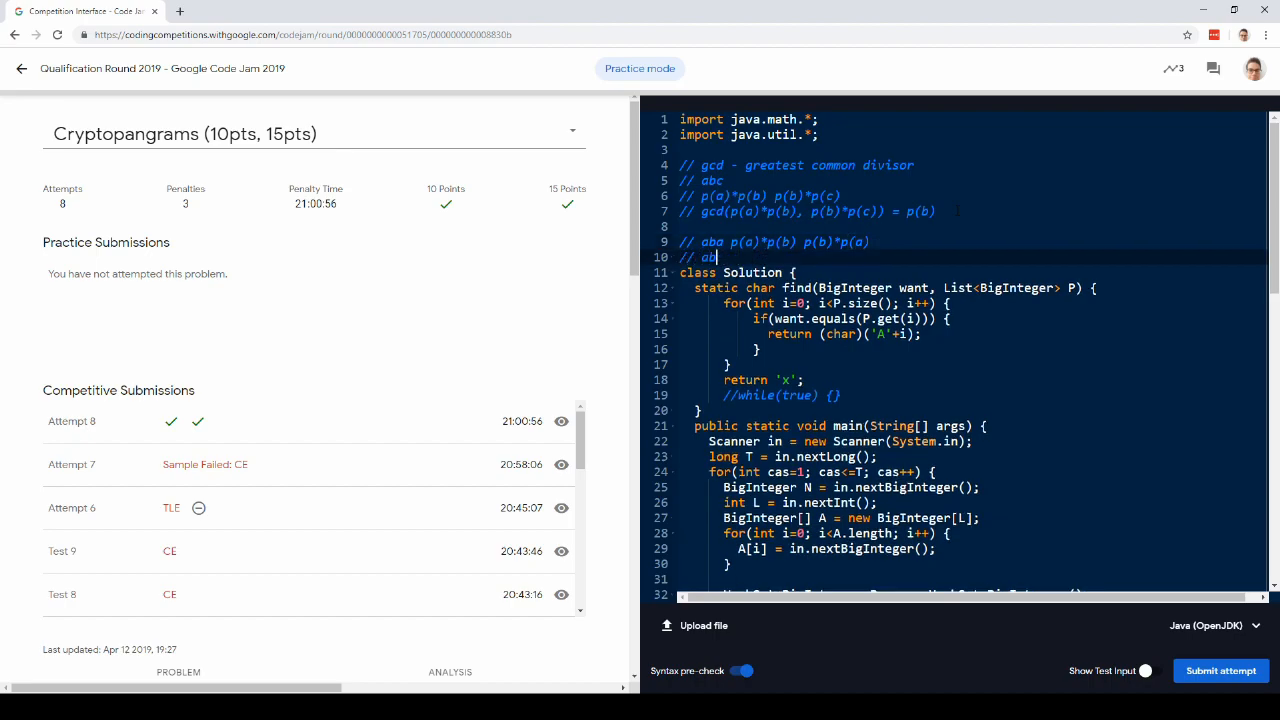
Discard the unfinished 'bab' comment line and view the problem statement.
key(BackSpace)
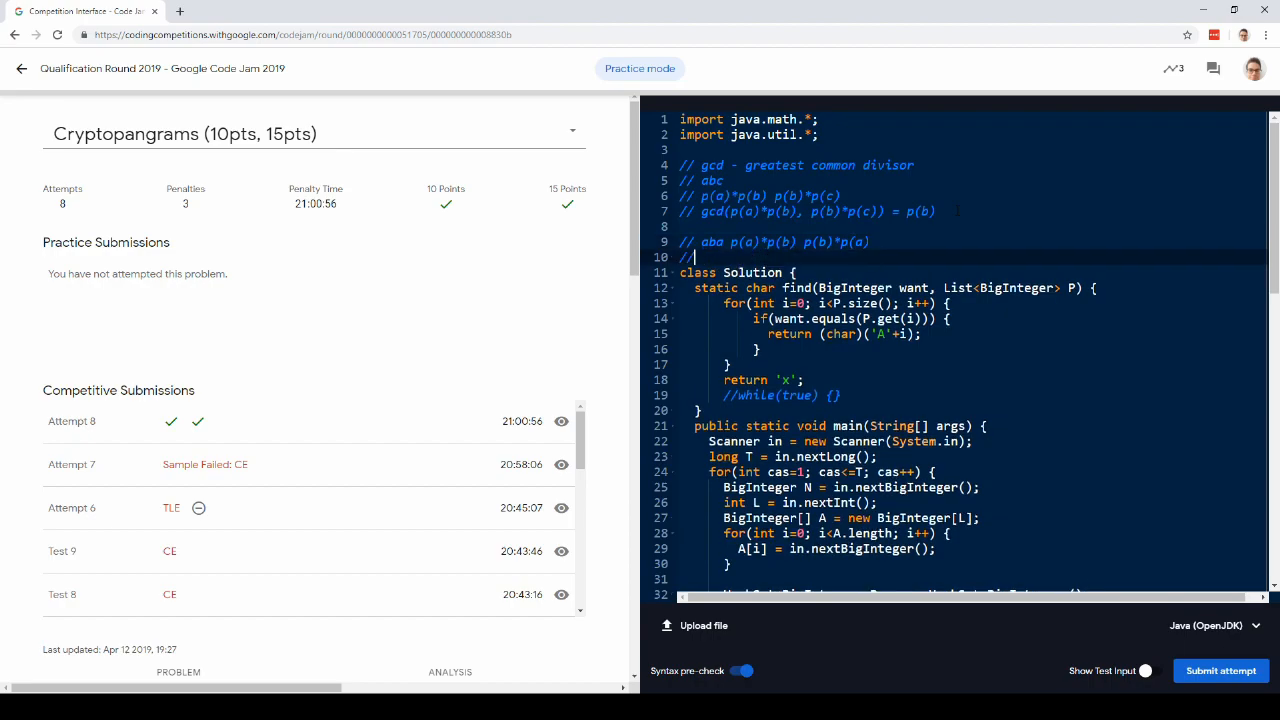
text(bab)
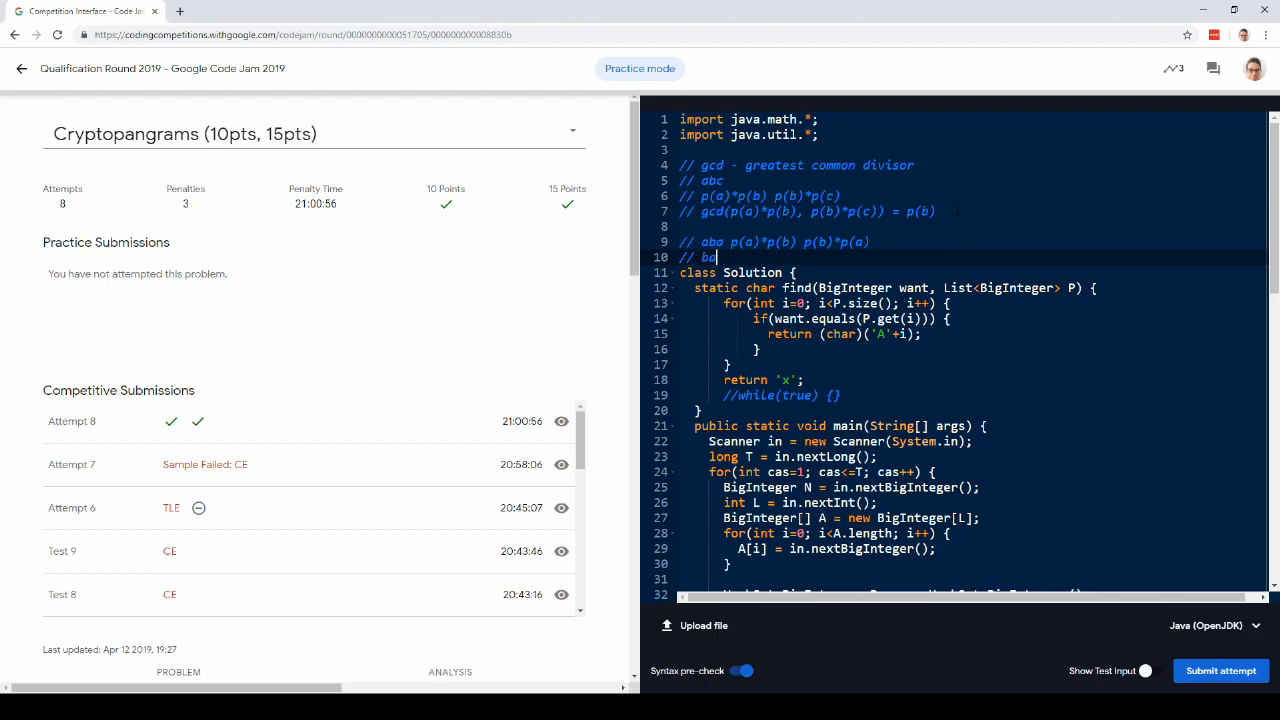
key(Backspace)
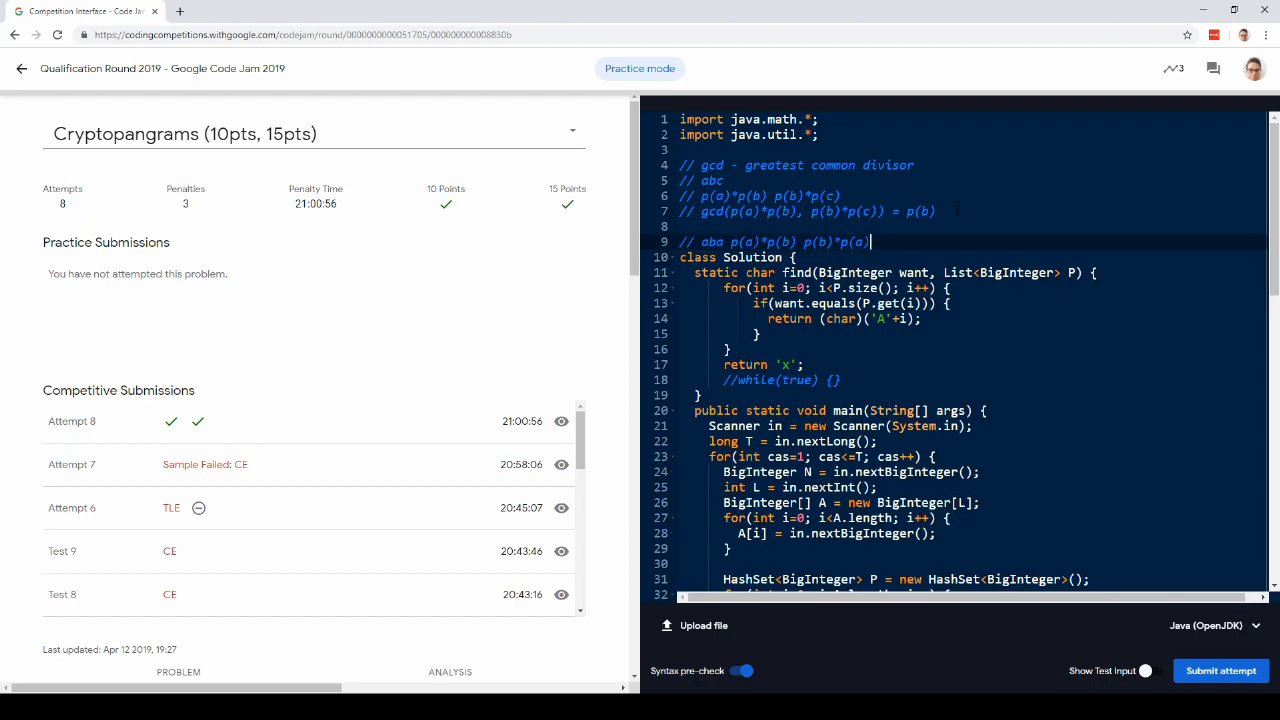
click(178, 671)
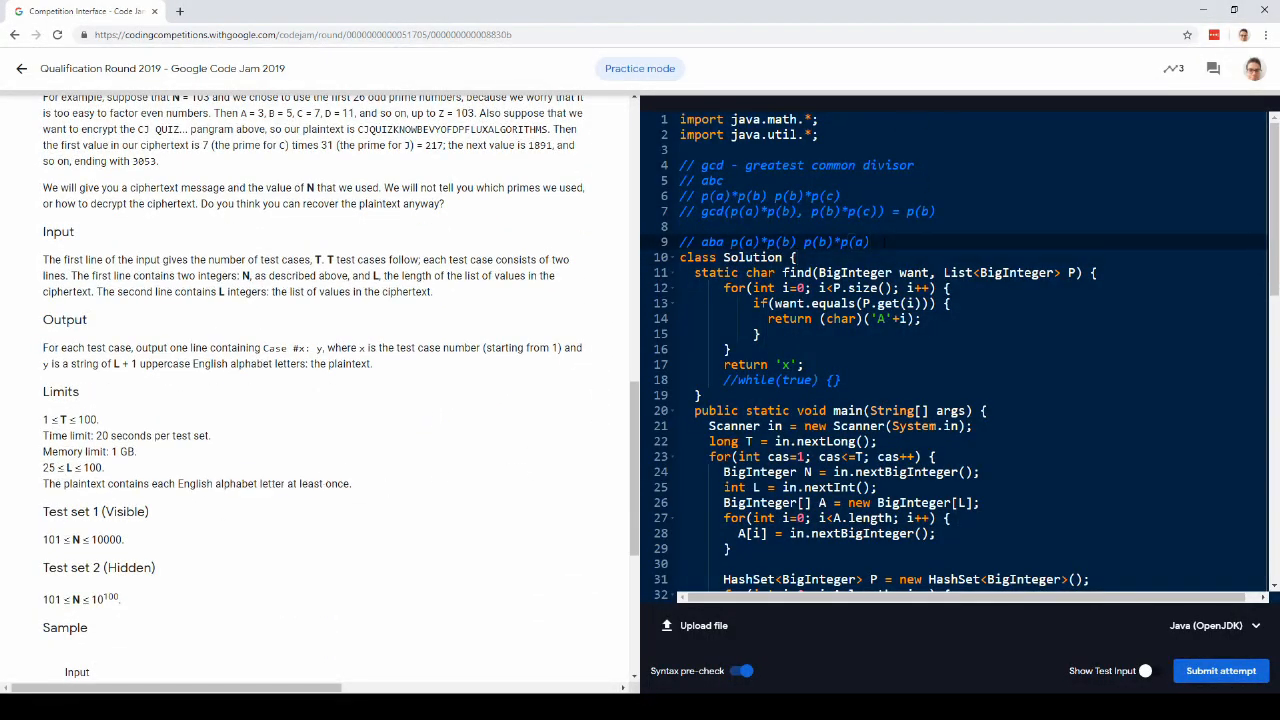
double_click(712, 180)
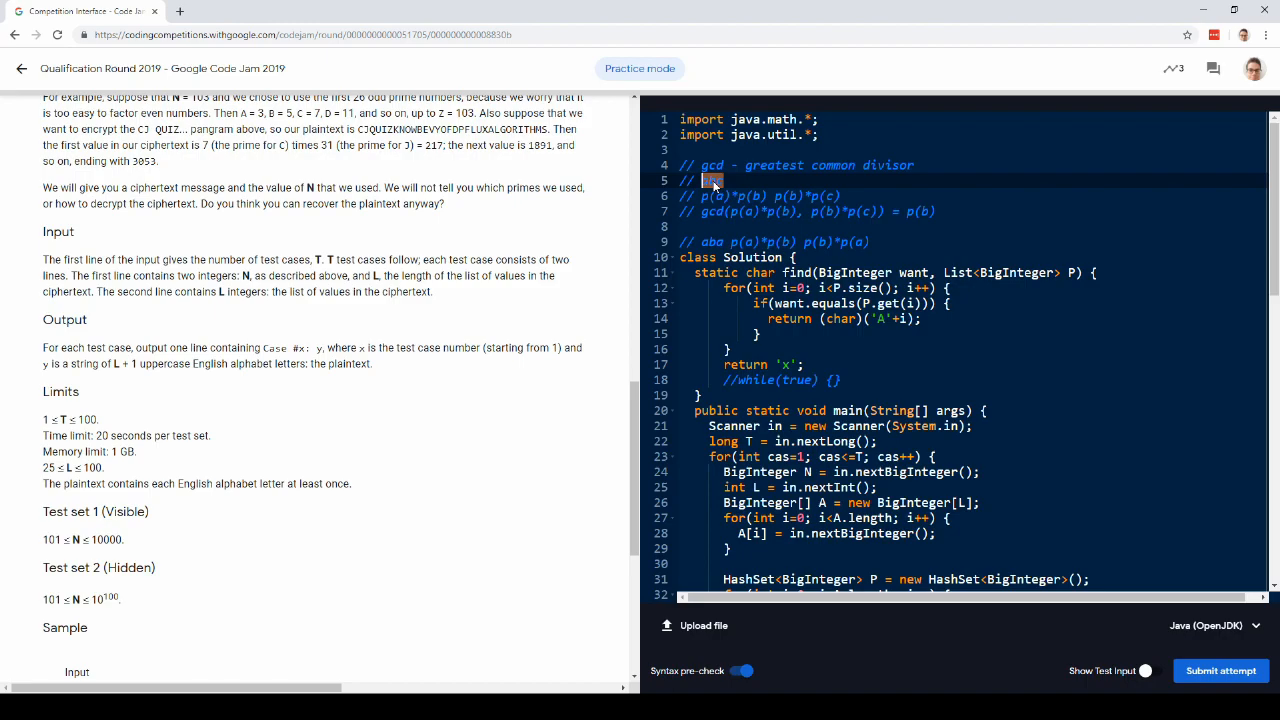
text(abc)
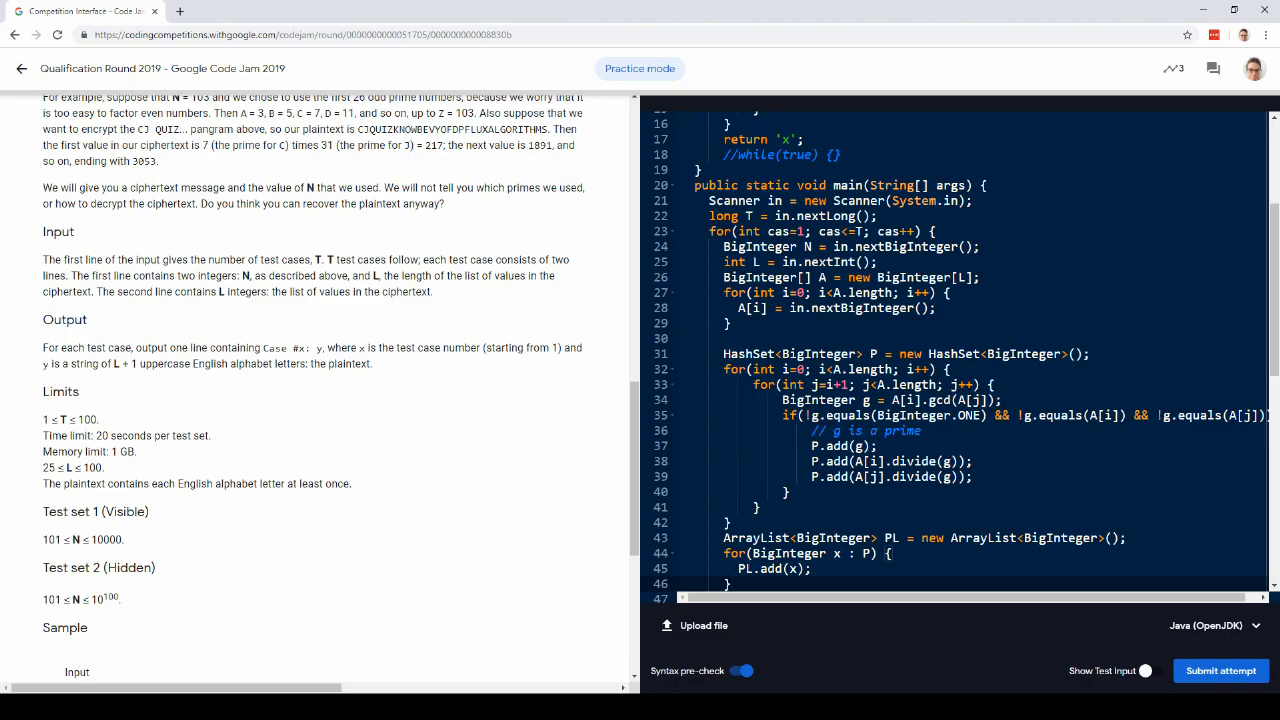
Select the shared-prime condition and prime comment to add A[i]/g and A[j]/g prime notes.
drag(722, 353, 730, 522)
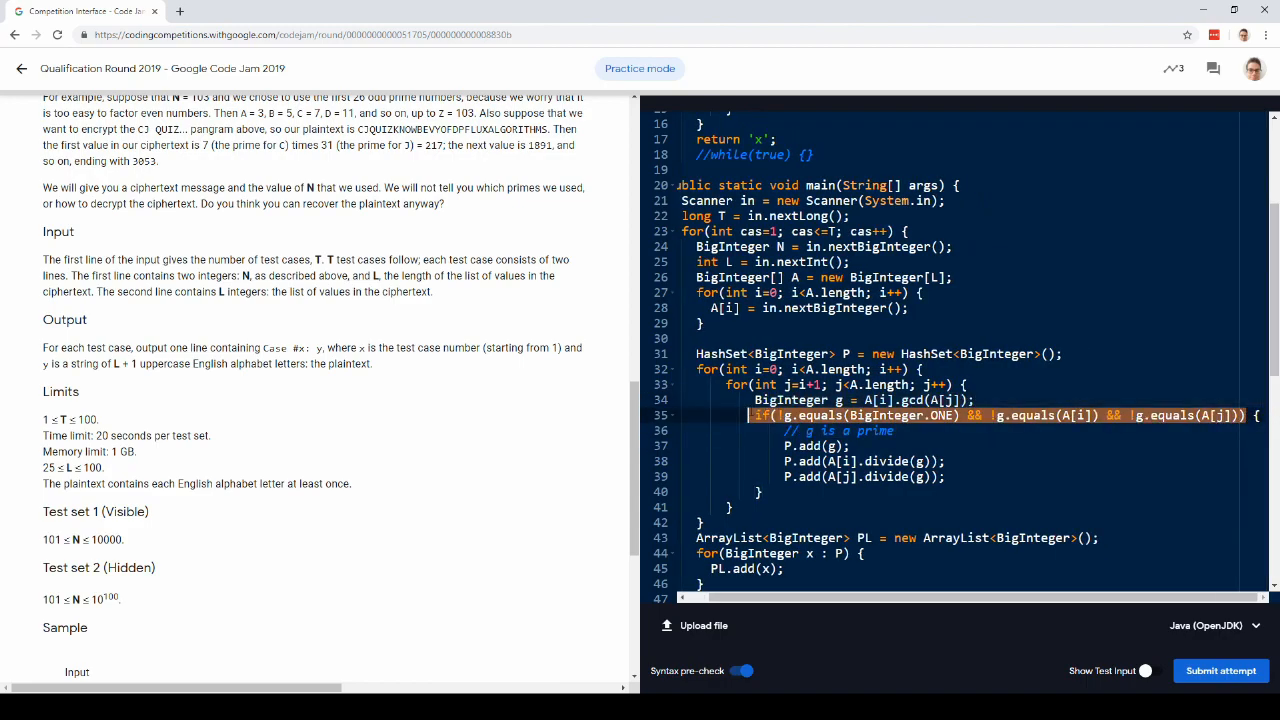
click(849, 445)
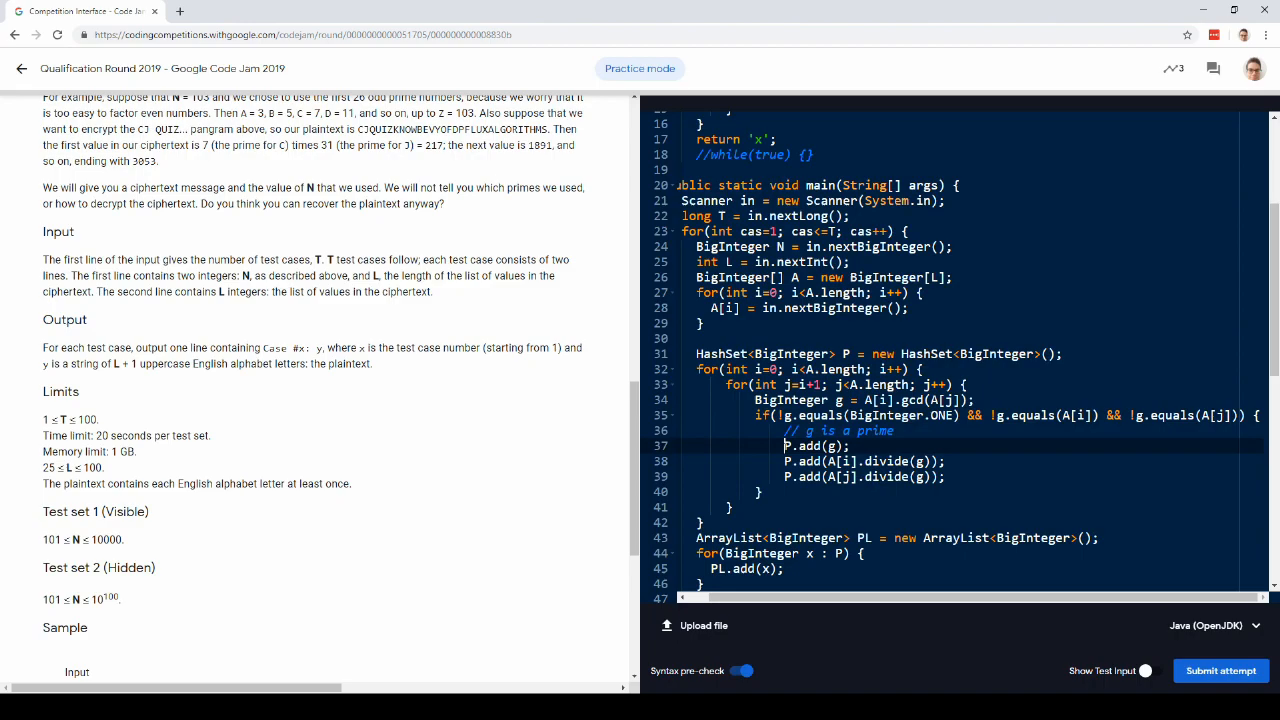
drag(785, 461, 947, 477)
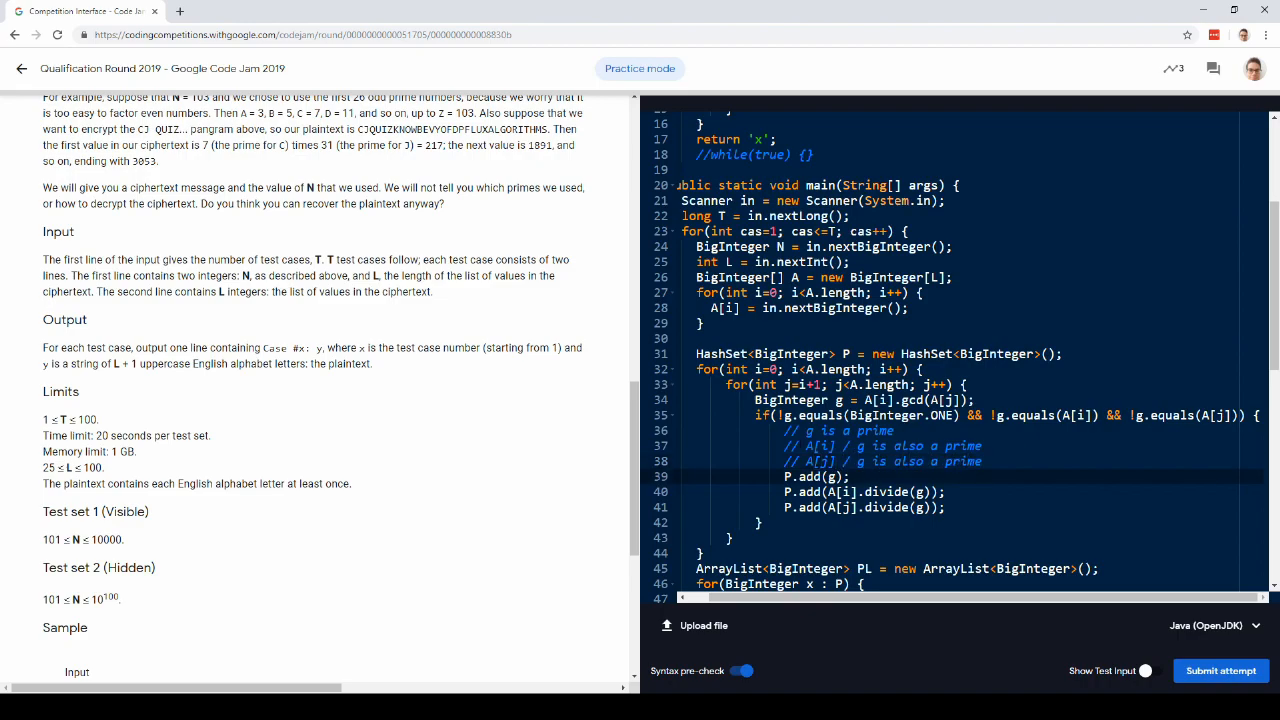
drag(785, 476, 945, 507)
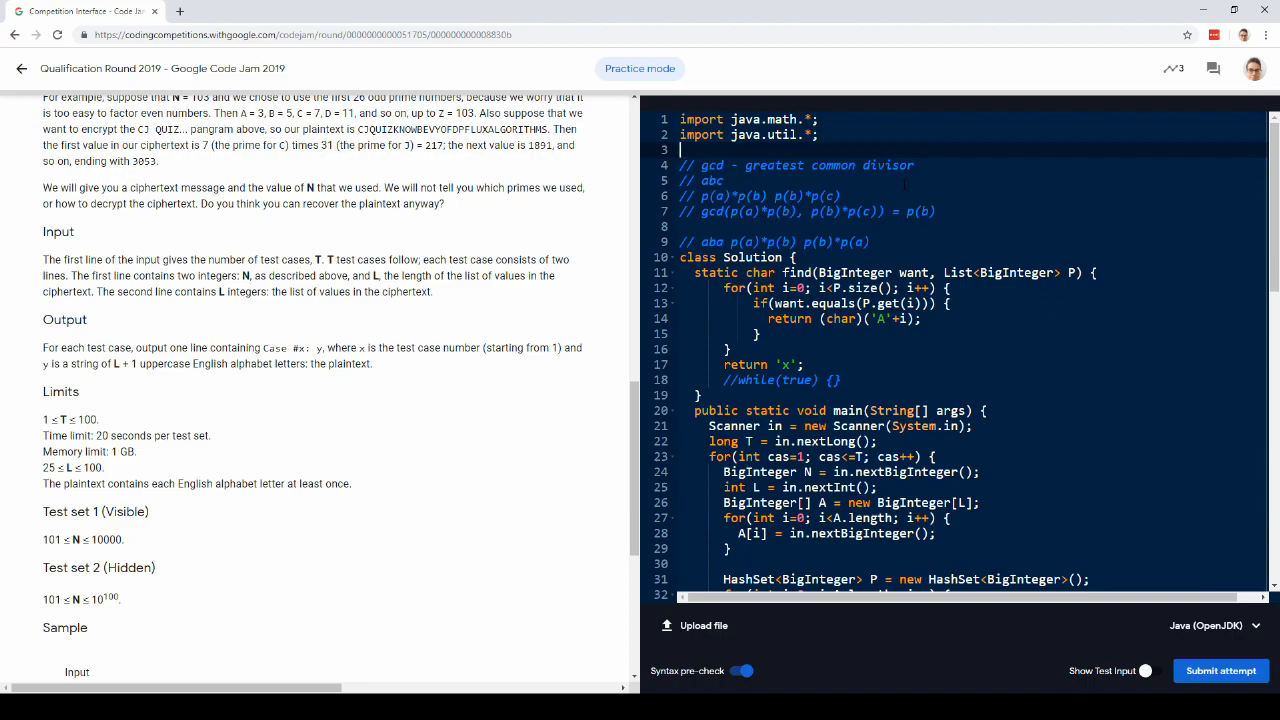
text(//)
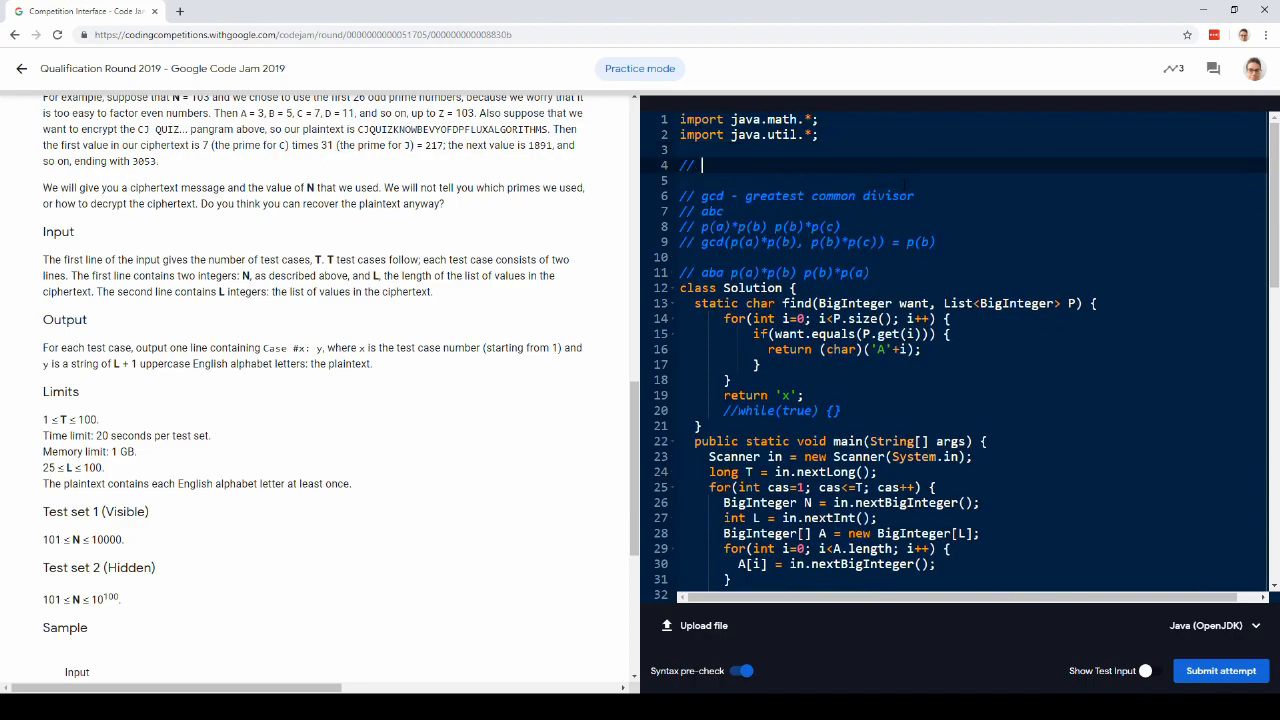
text(ab)
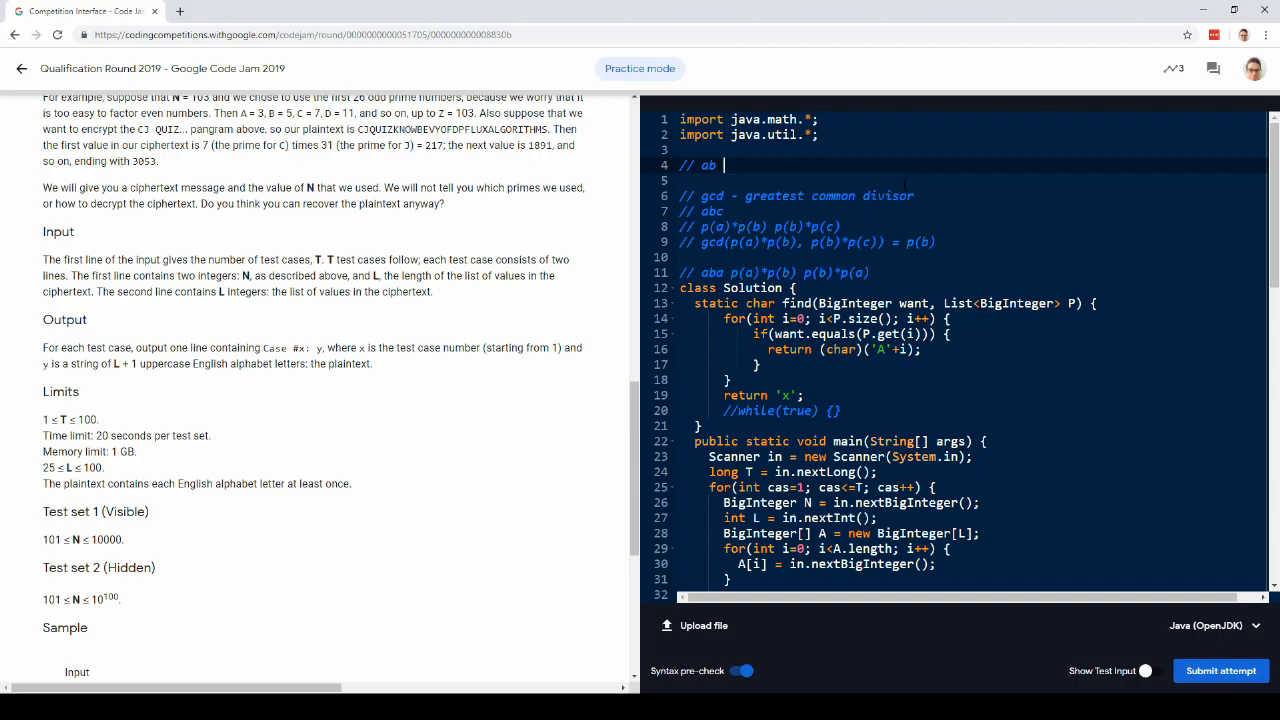
text(...)
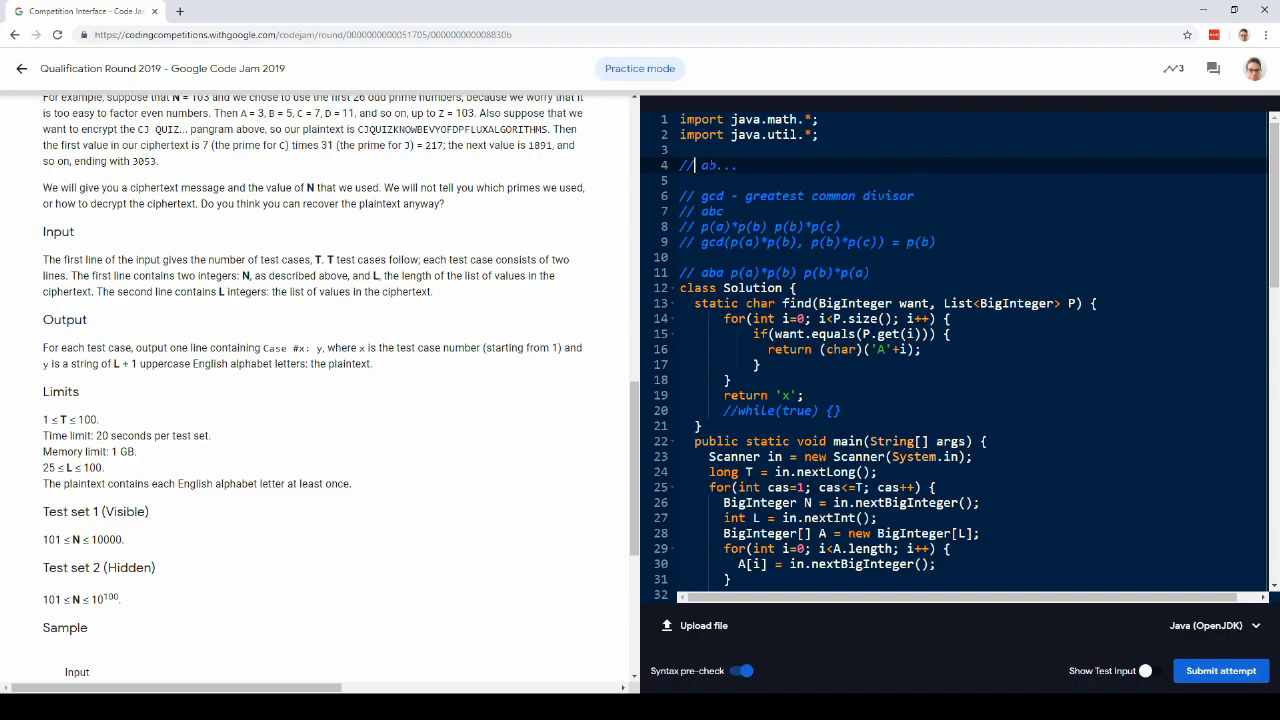
double_click(709, 165)
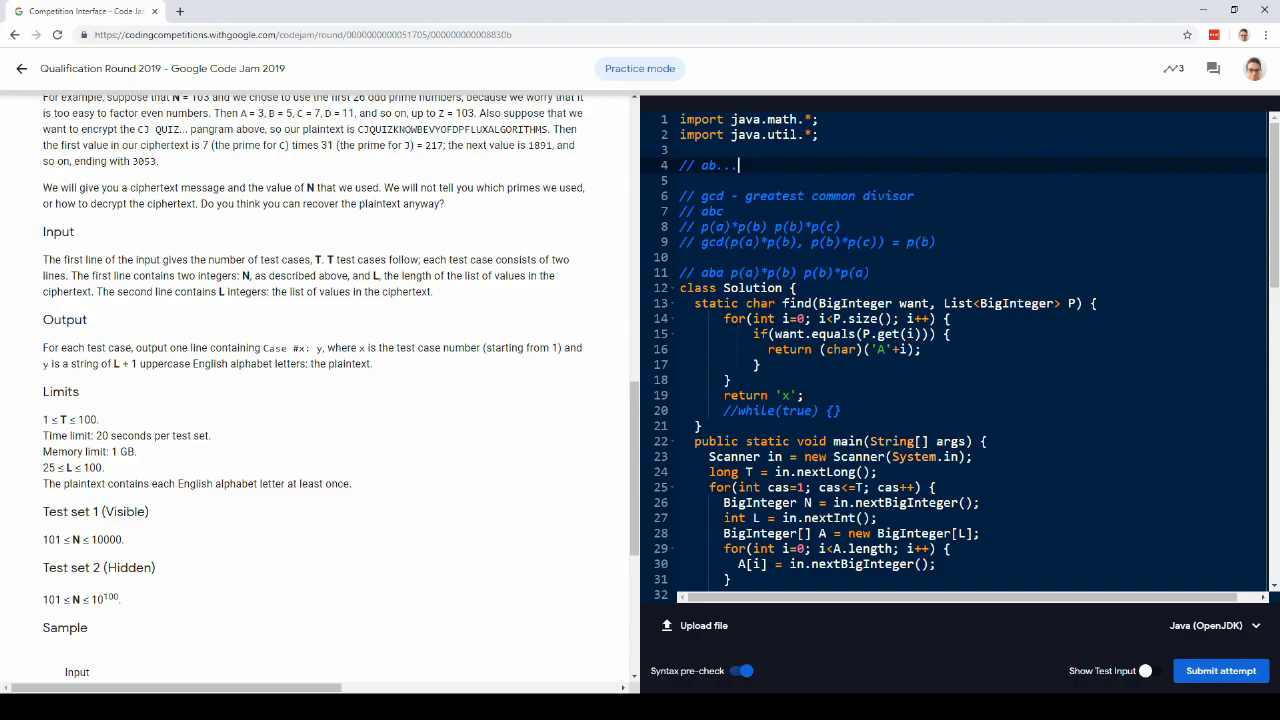
key(Backspace)
text(bbababbabc)
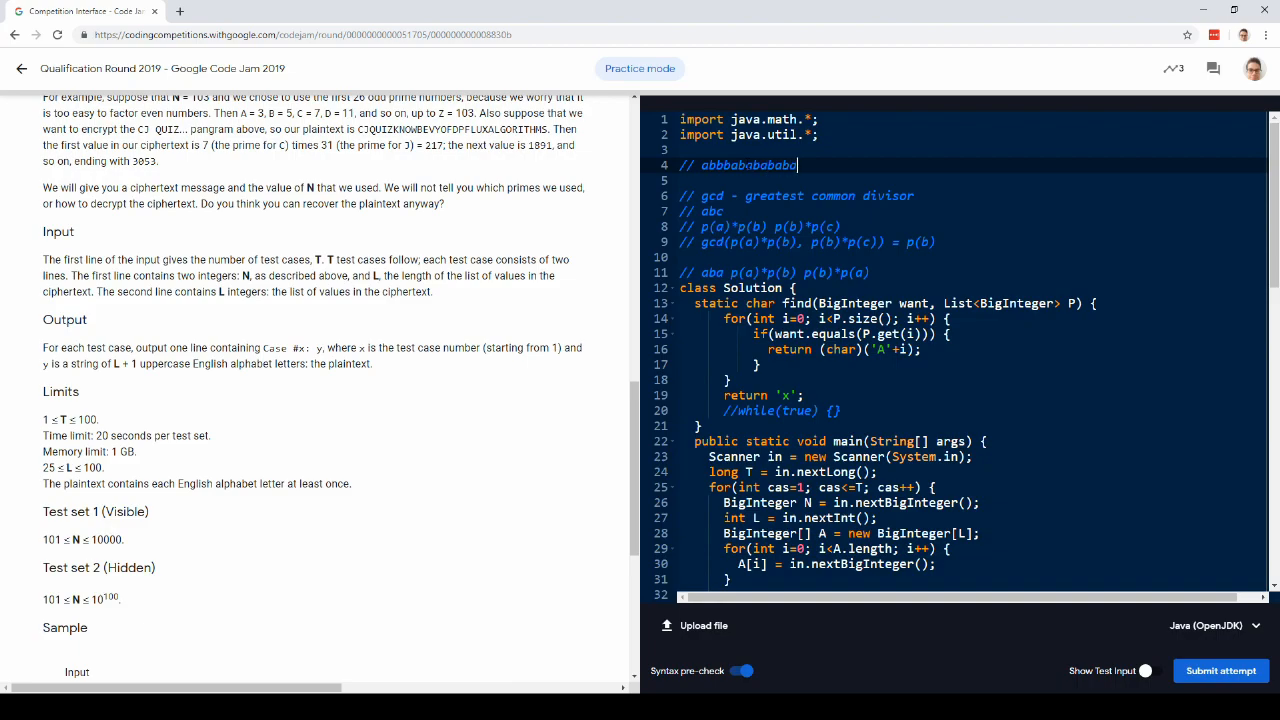
text(ac)
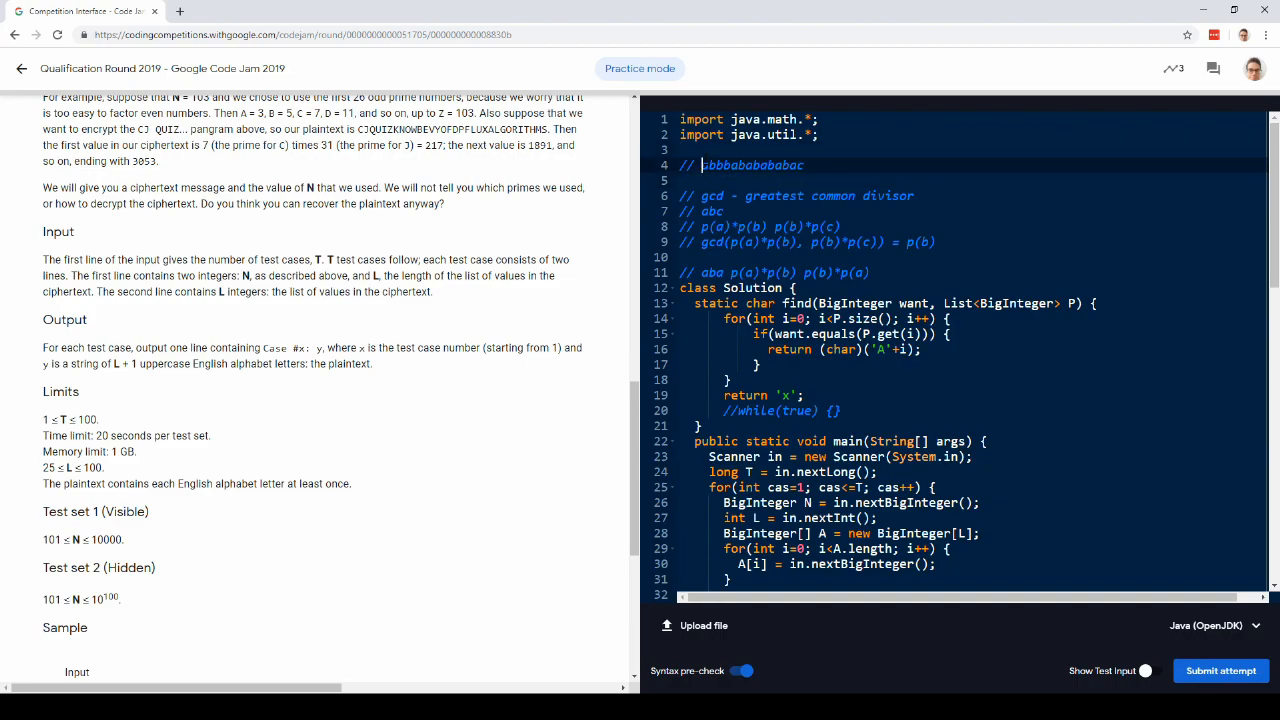
double_click(750, 165)
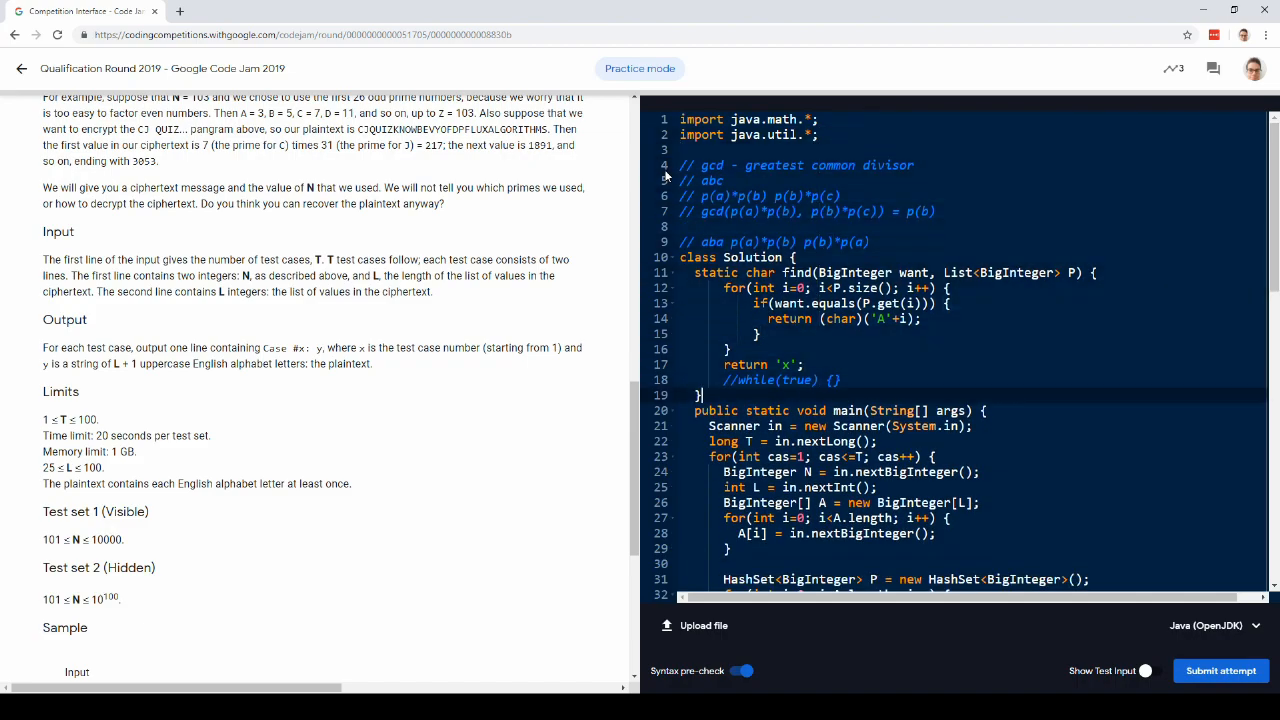
Under '// Found abc', type comments deriving A[i], A[i+1] = p(b)*p(c), g and p(a).
scroll(down, 3)
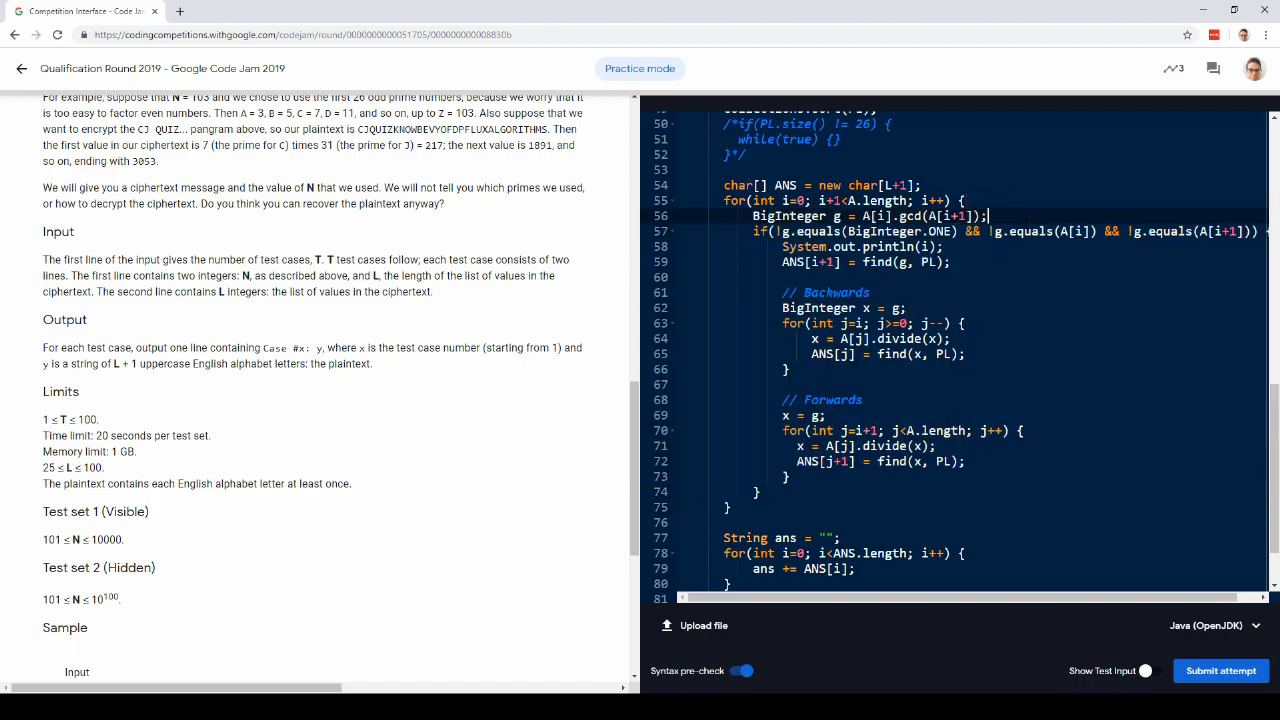
text(// abc)
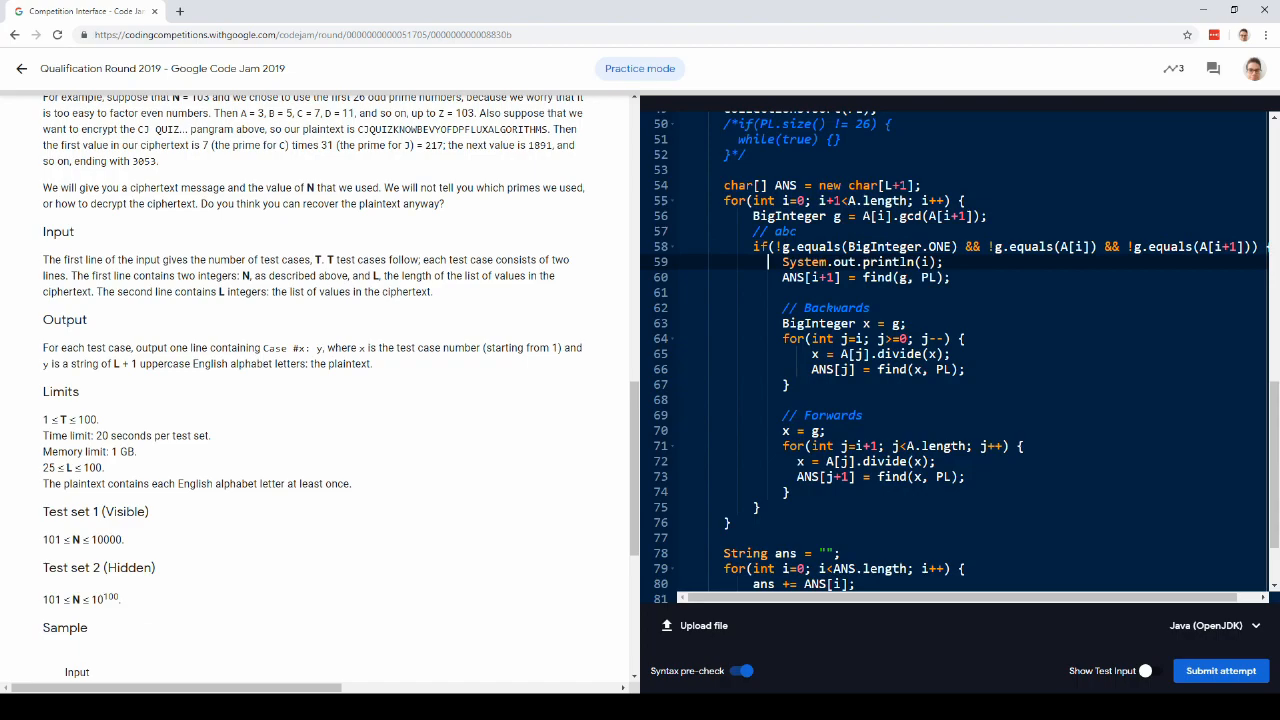
text(// Found abc)
text(// g = p(b))
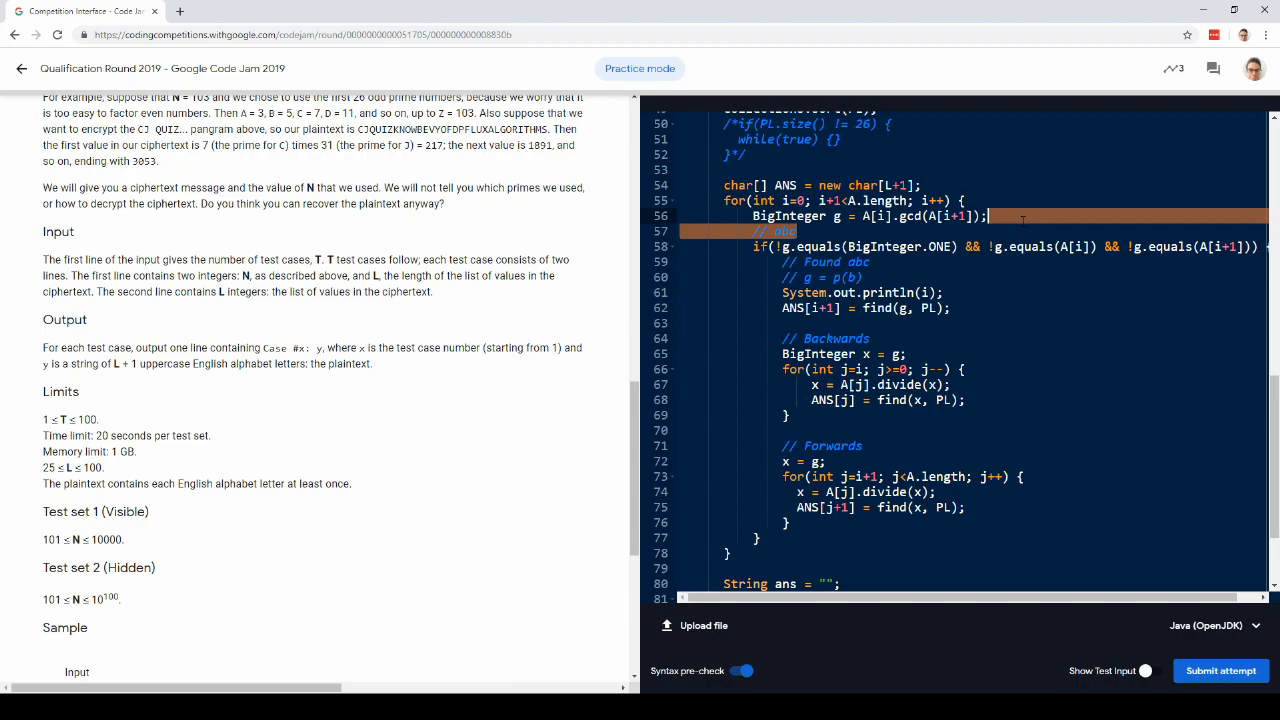
key(Backspace)
text(// p(a) =)
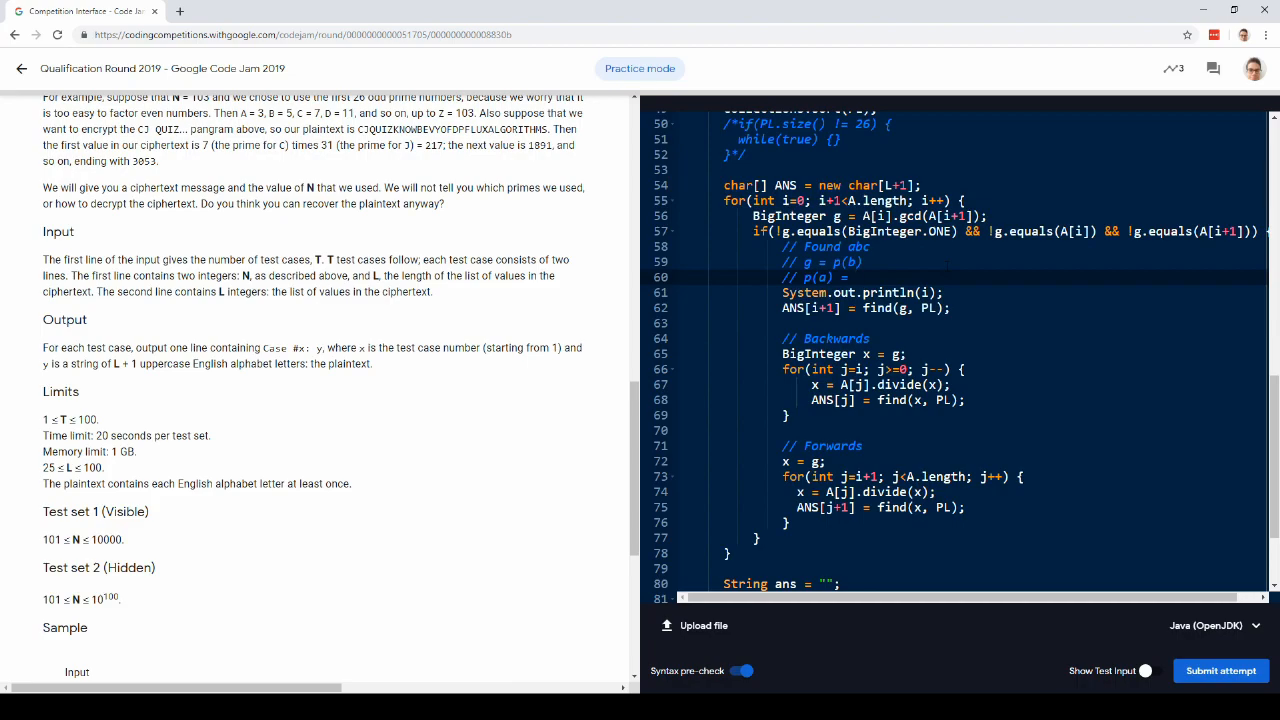
text(c)
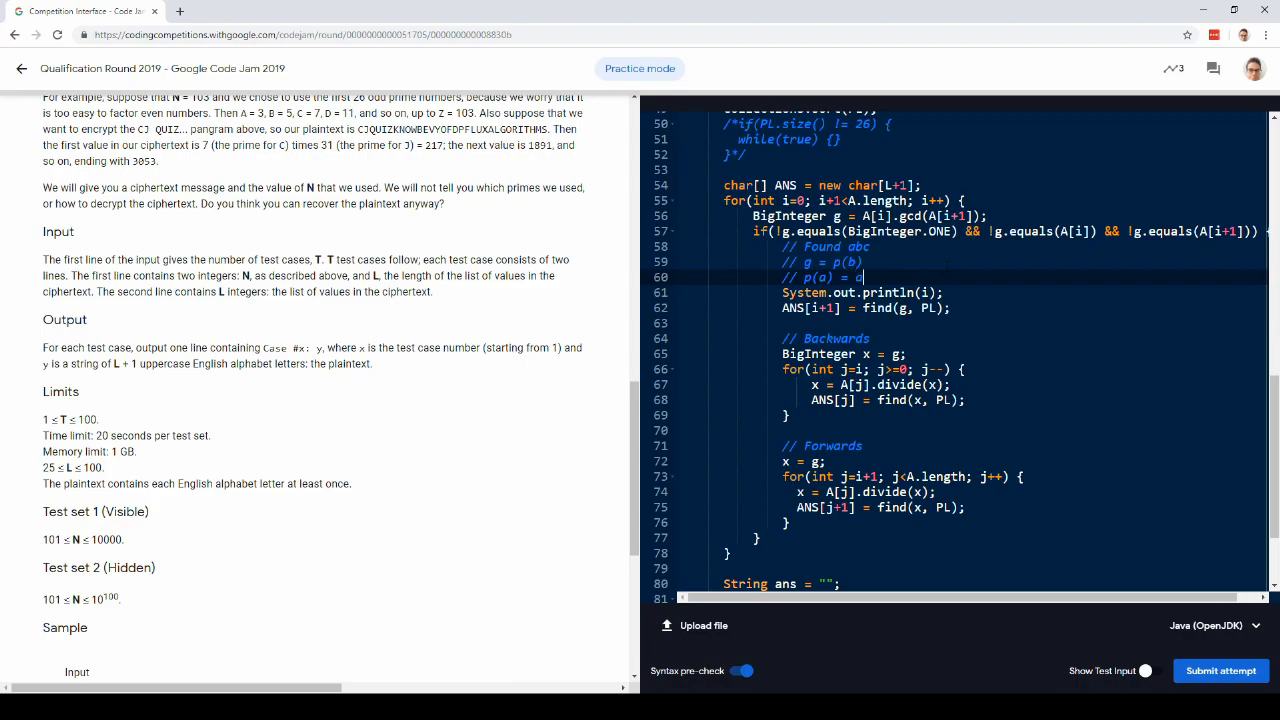
text(A[i])
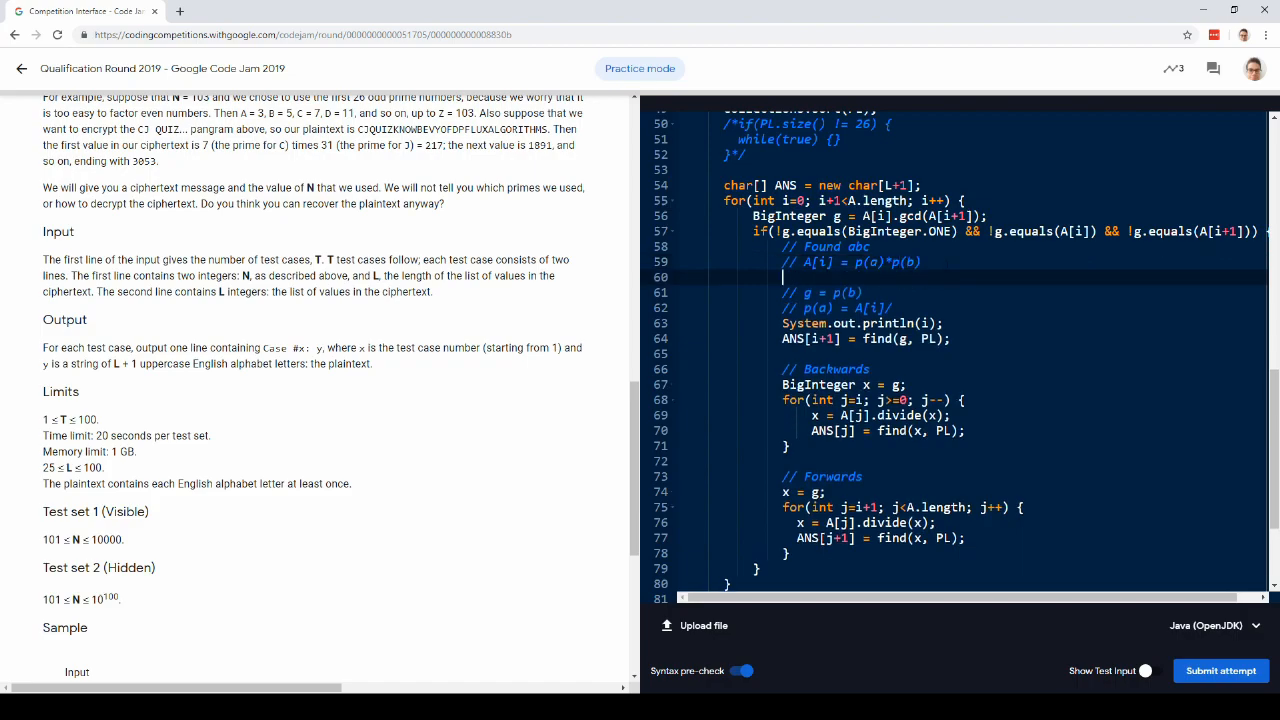
text(// A[i+1])
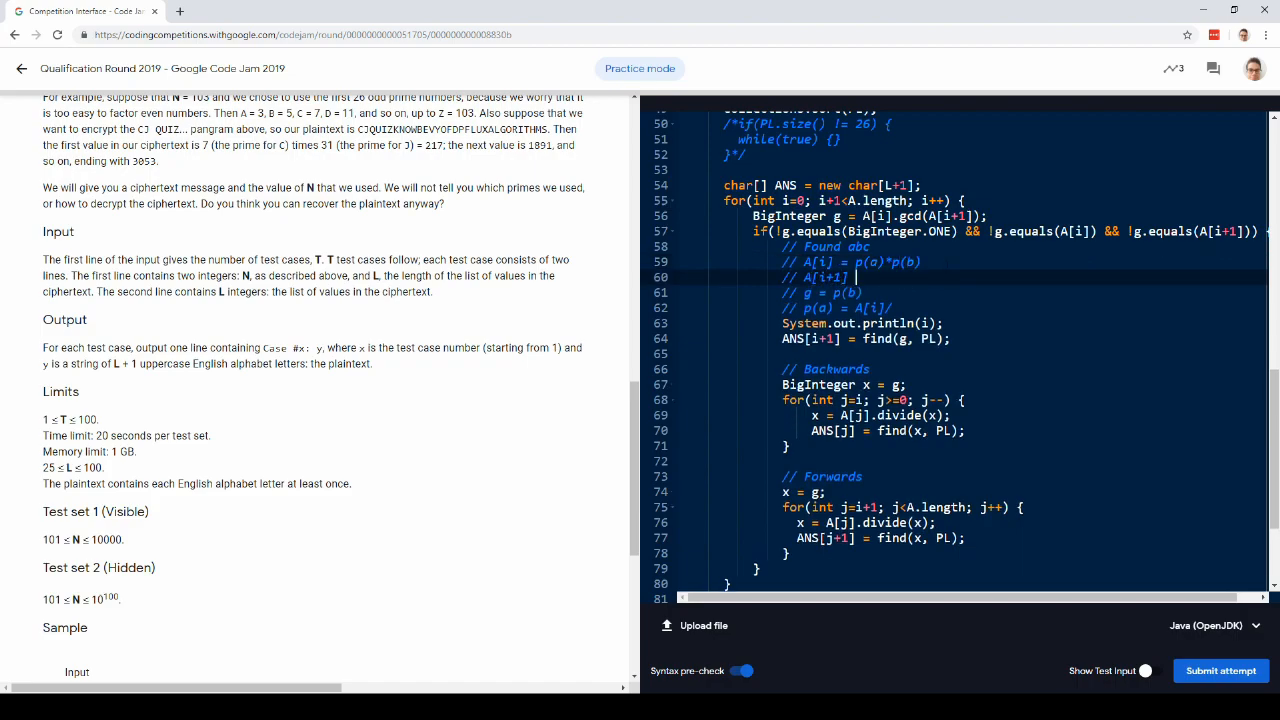
text(= p(b)*pv)
text(//)
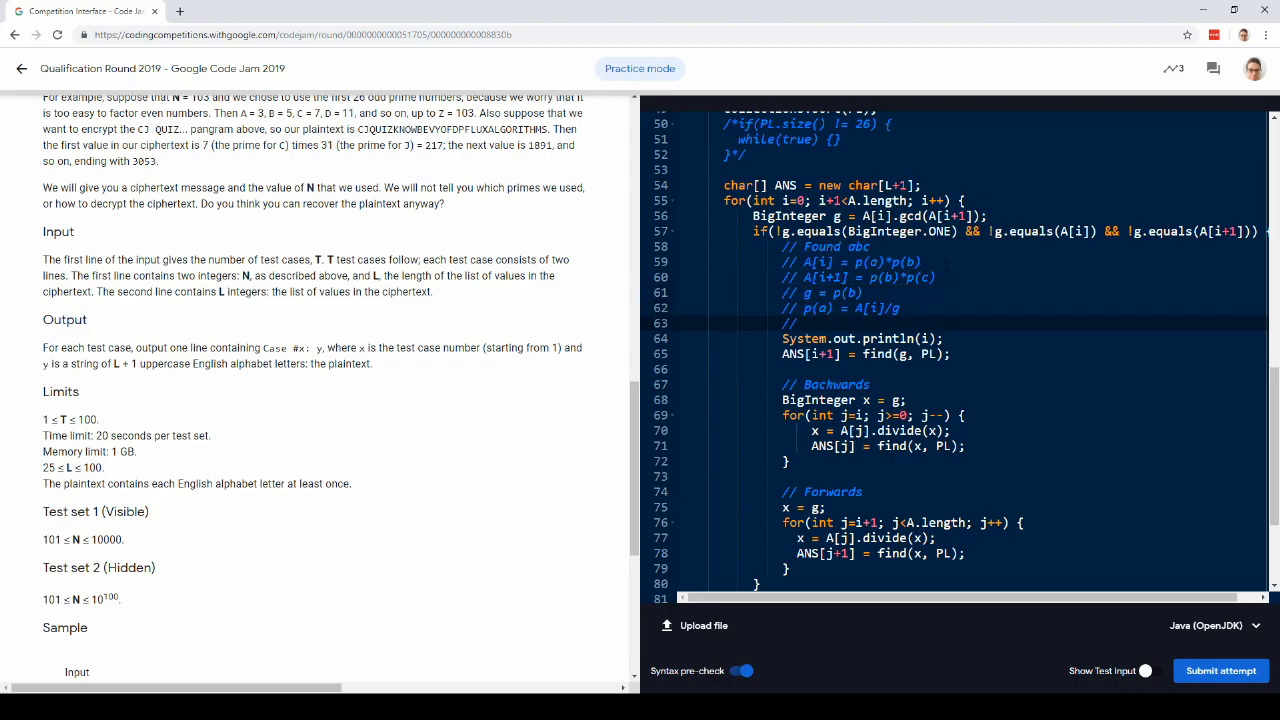
text(p())
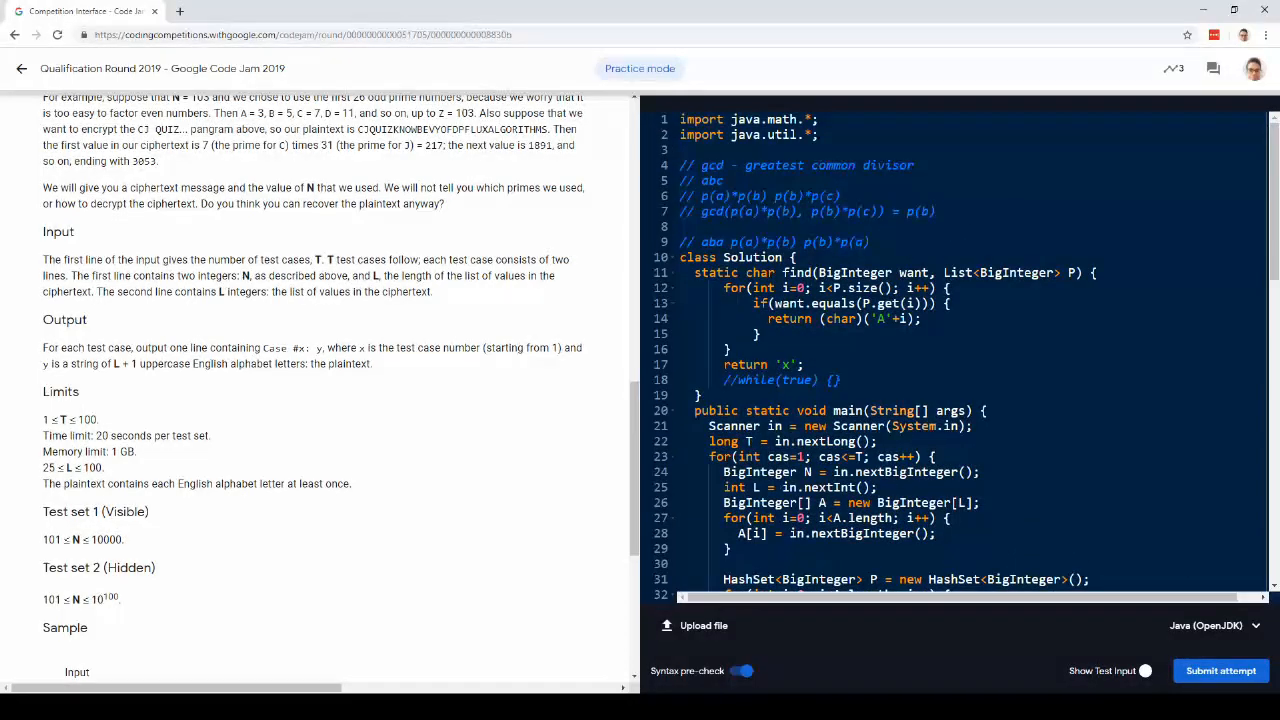
Review the find function's return line, then scroll back to the gcd loop comments.
drag(693, 272, 760, 380)
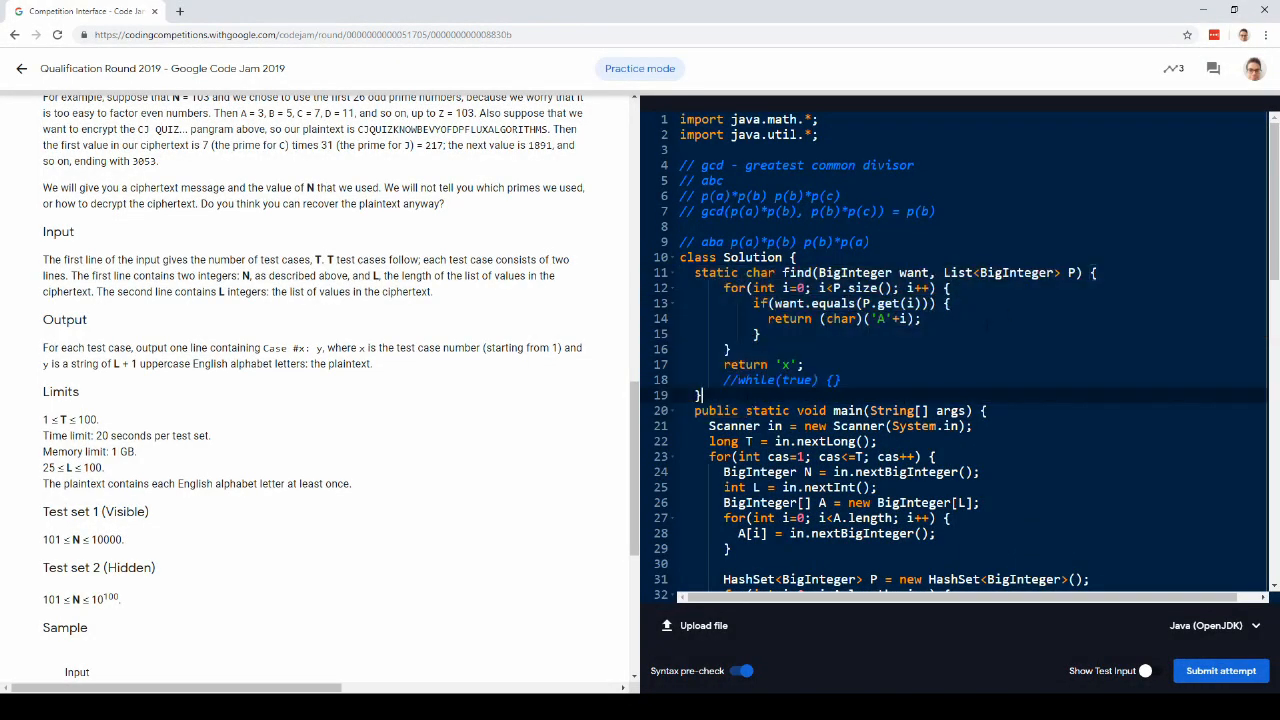
double_click(846, 318)
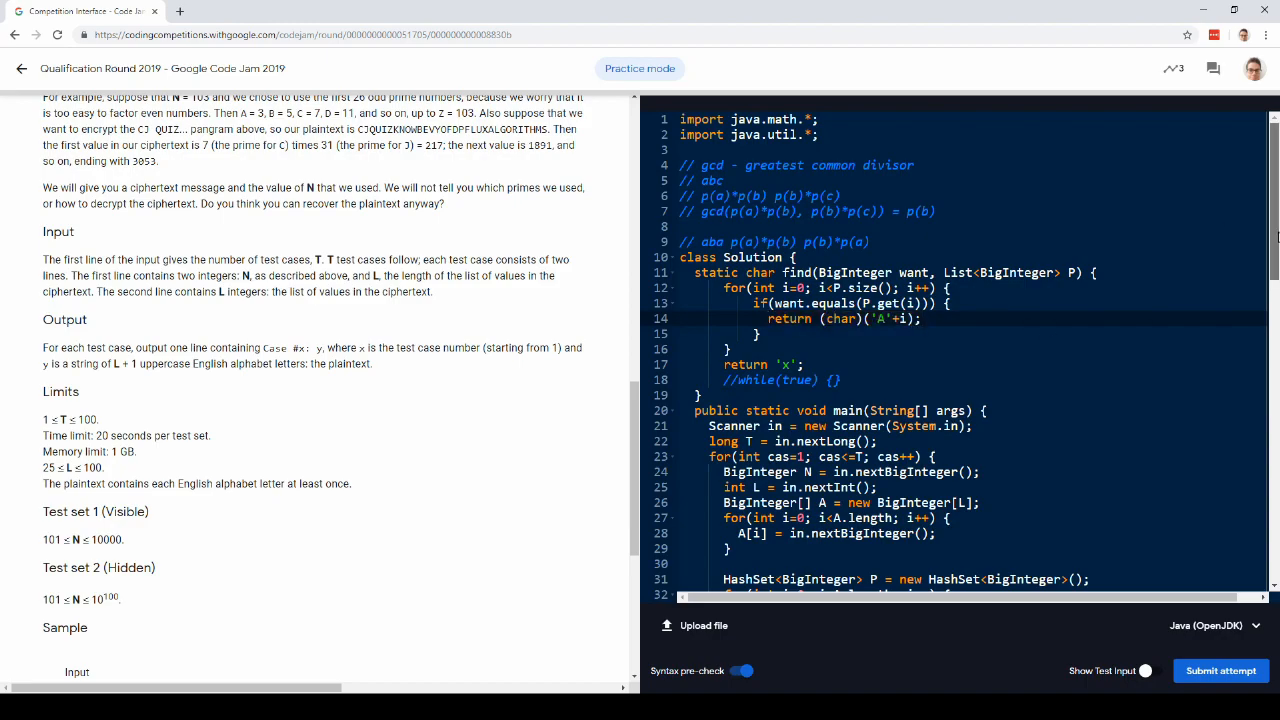
scroll(down, 3)
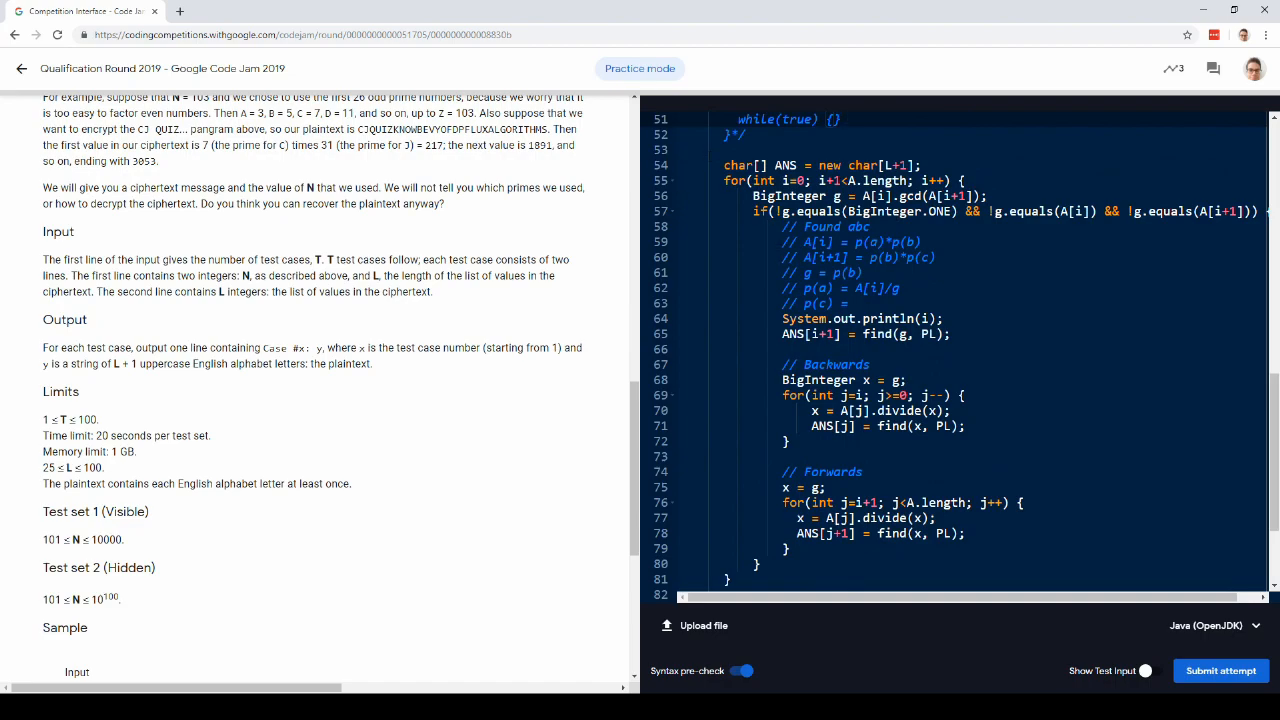
Add a '// i+1 is the index of "b"' comment after System.out.println(i).
click(847, 318)
text(// i+1)
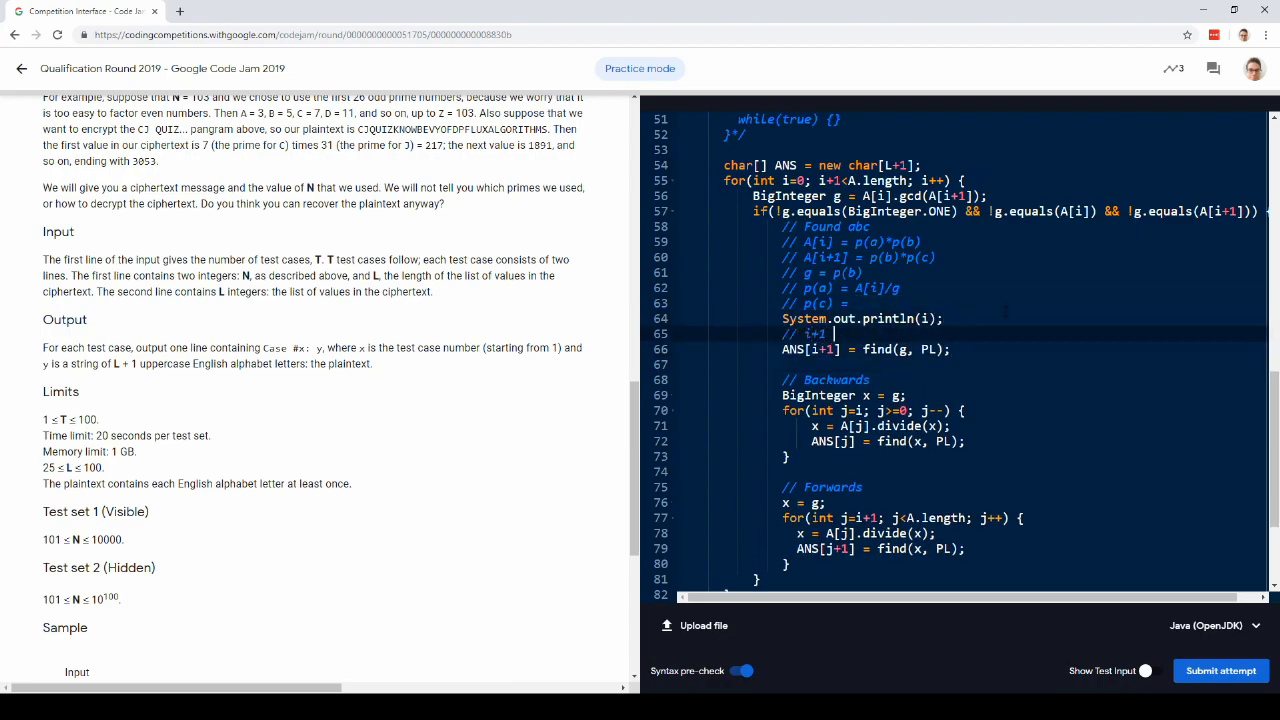
text(is the index of "b")
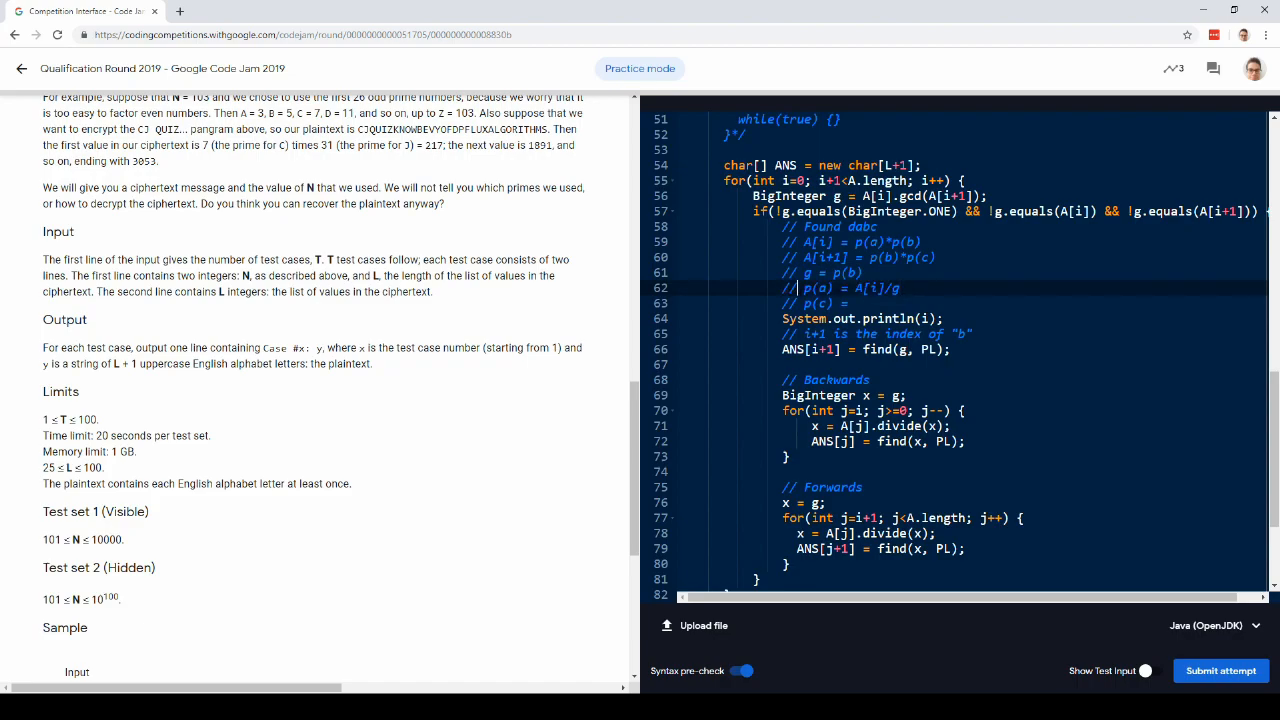
double_click(817, 288)
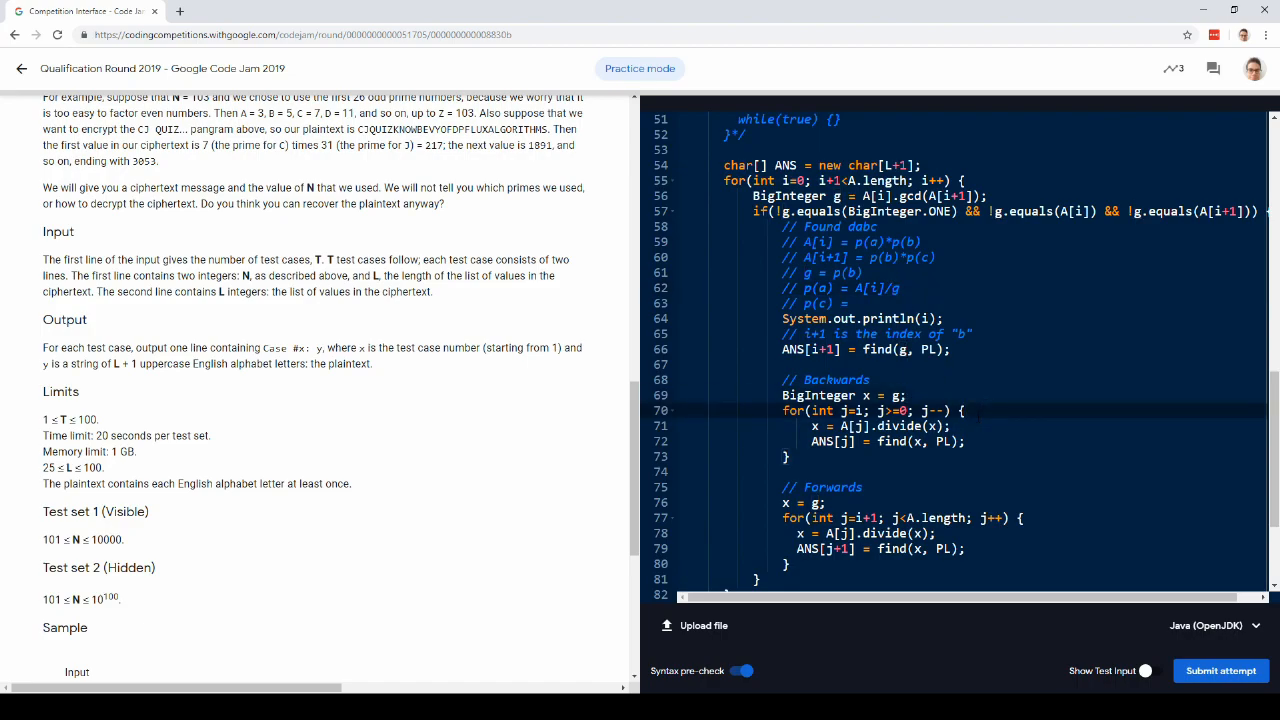
Comment the backwards loop with '// A[j] = p(ANS[j])*x', highlighting the divide and store lines.
text(// We j)
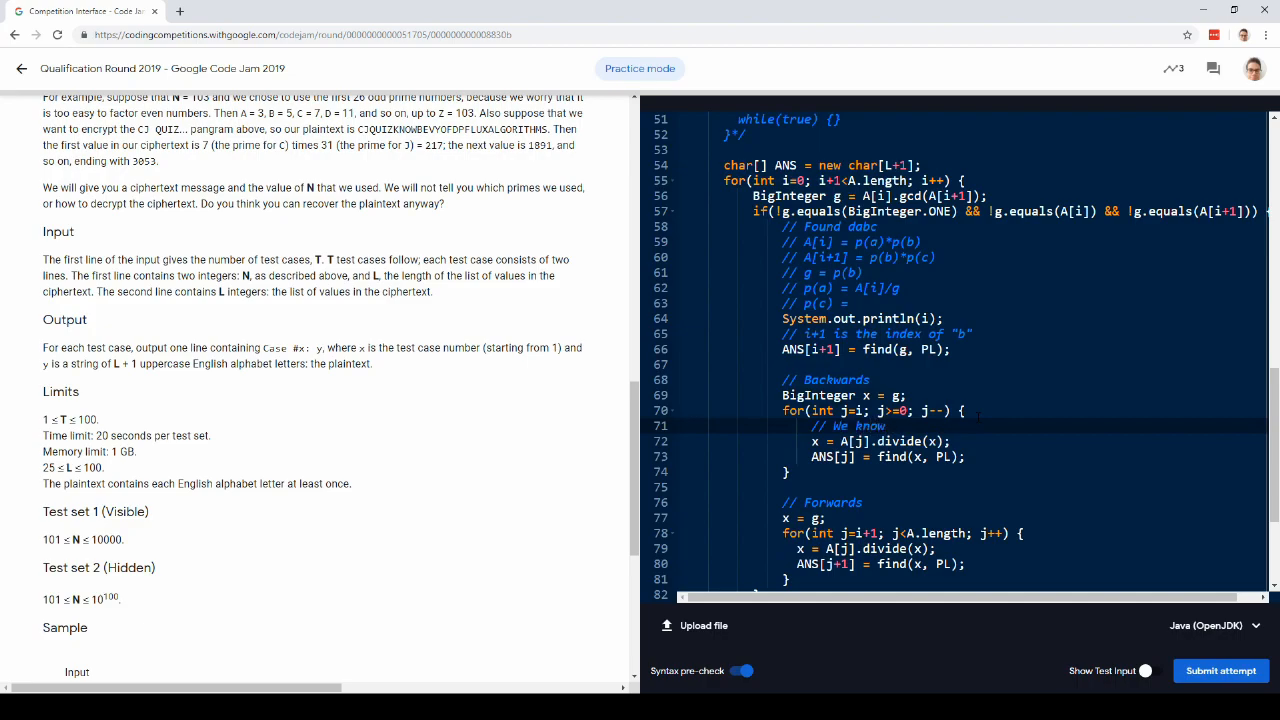
text(p()
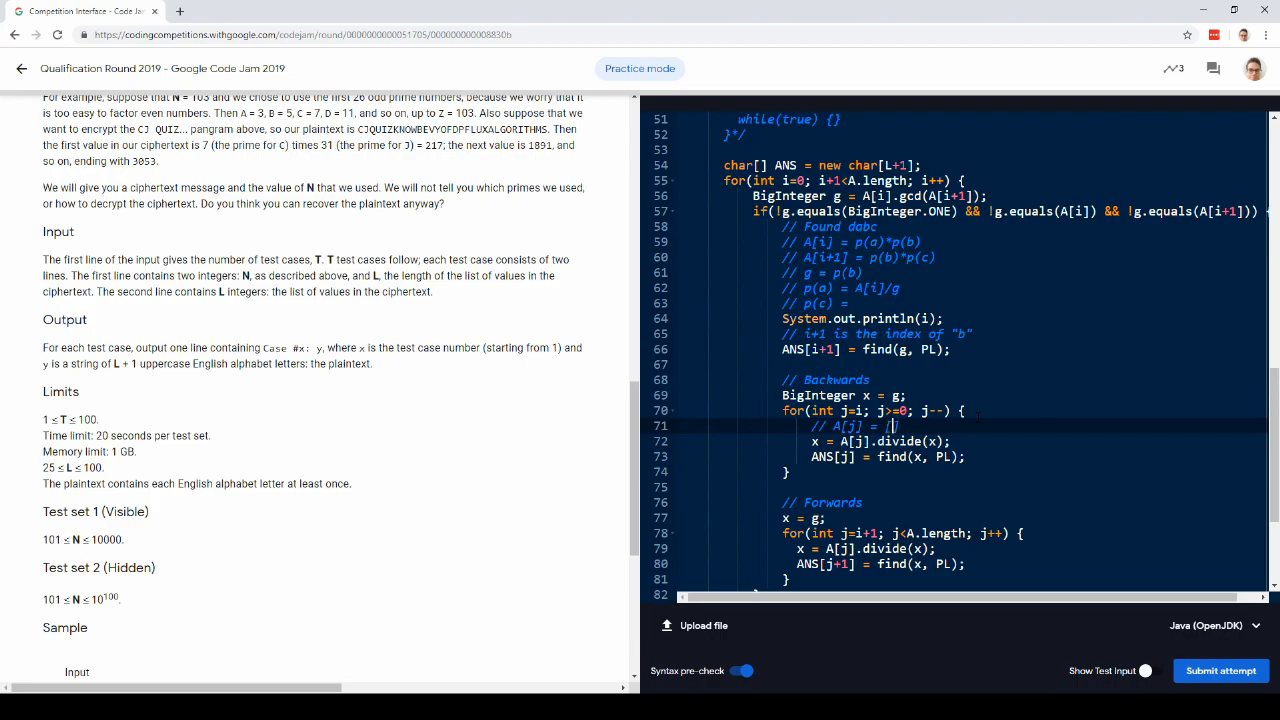
text((ANS[j]))
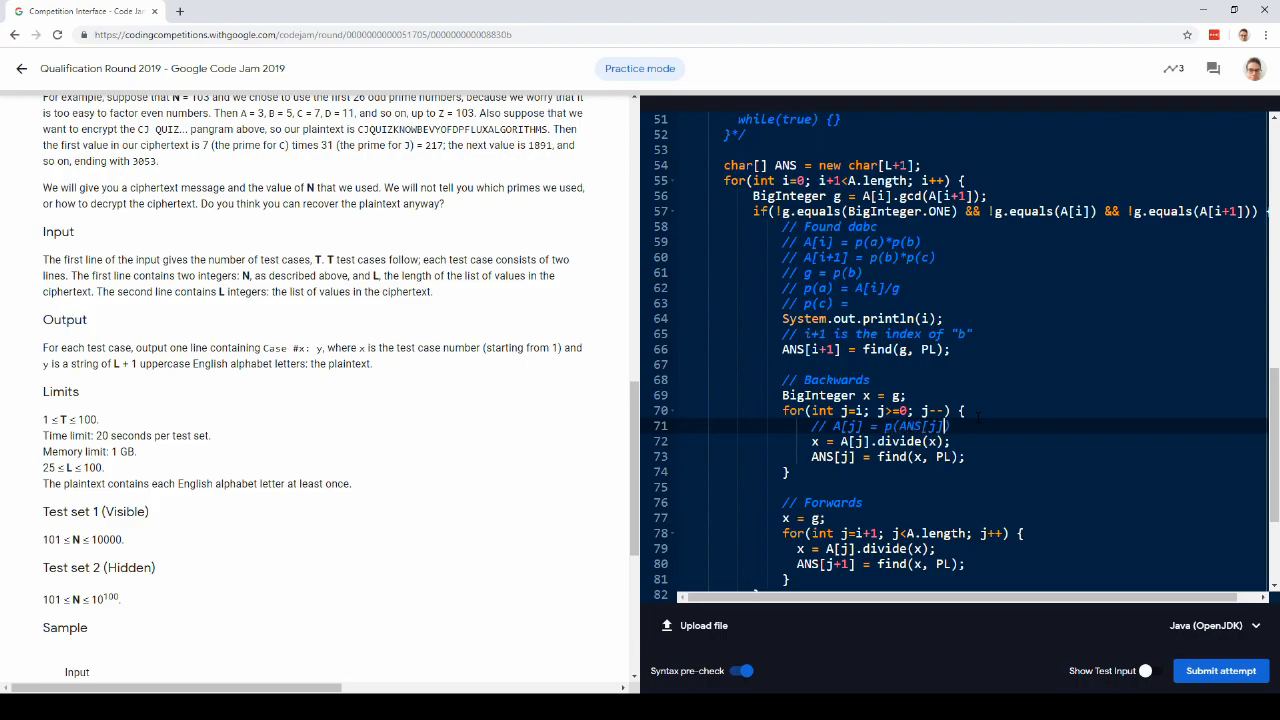
text(*x)
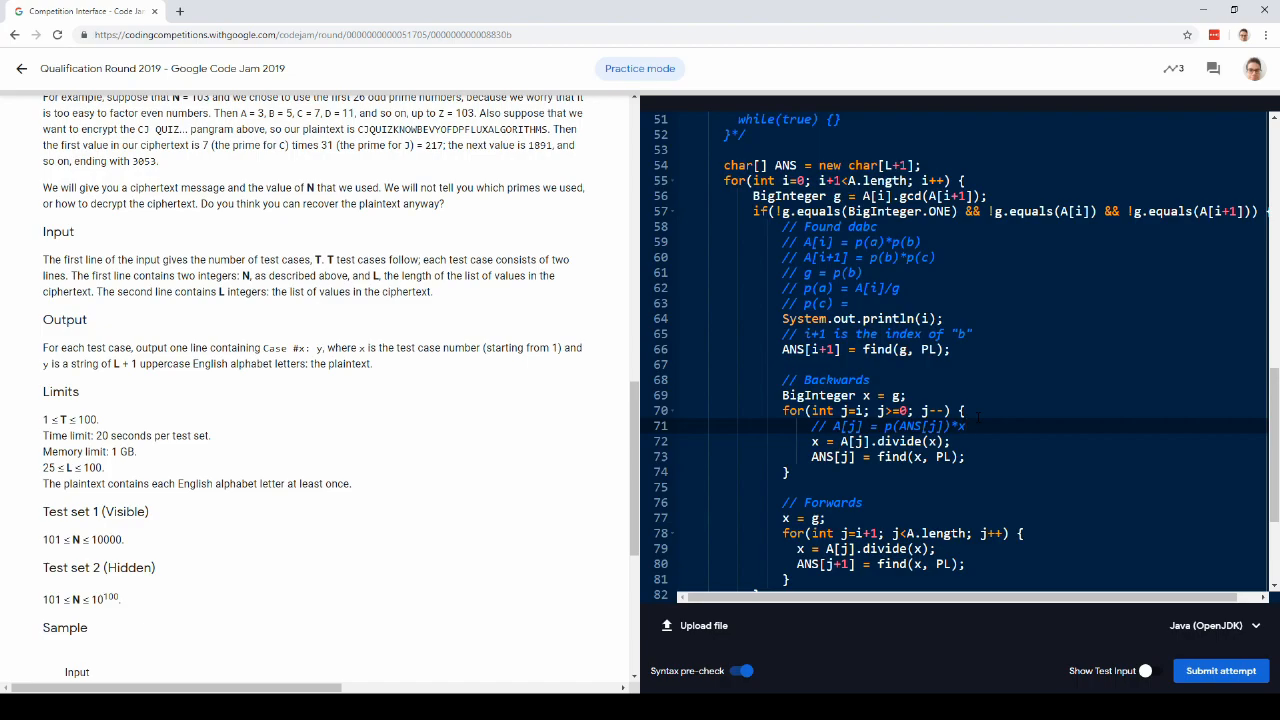
double_click(850, 426)
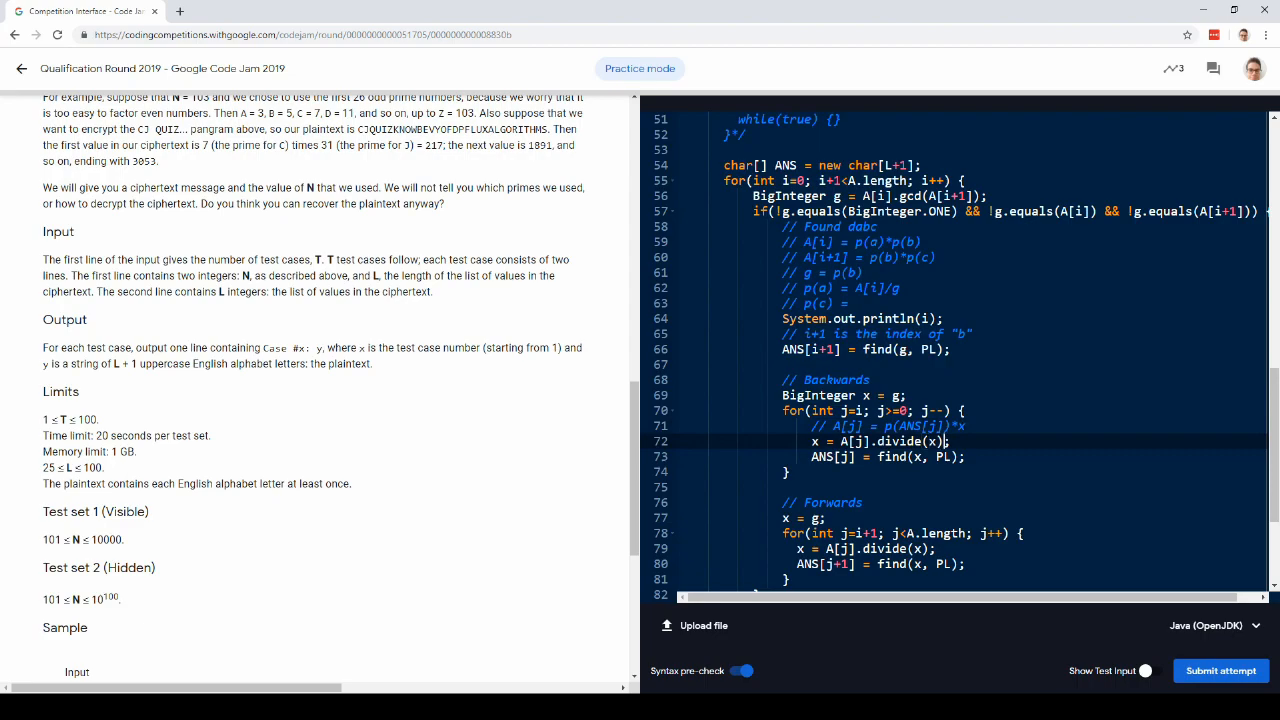
double_click(900, 426)
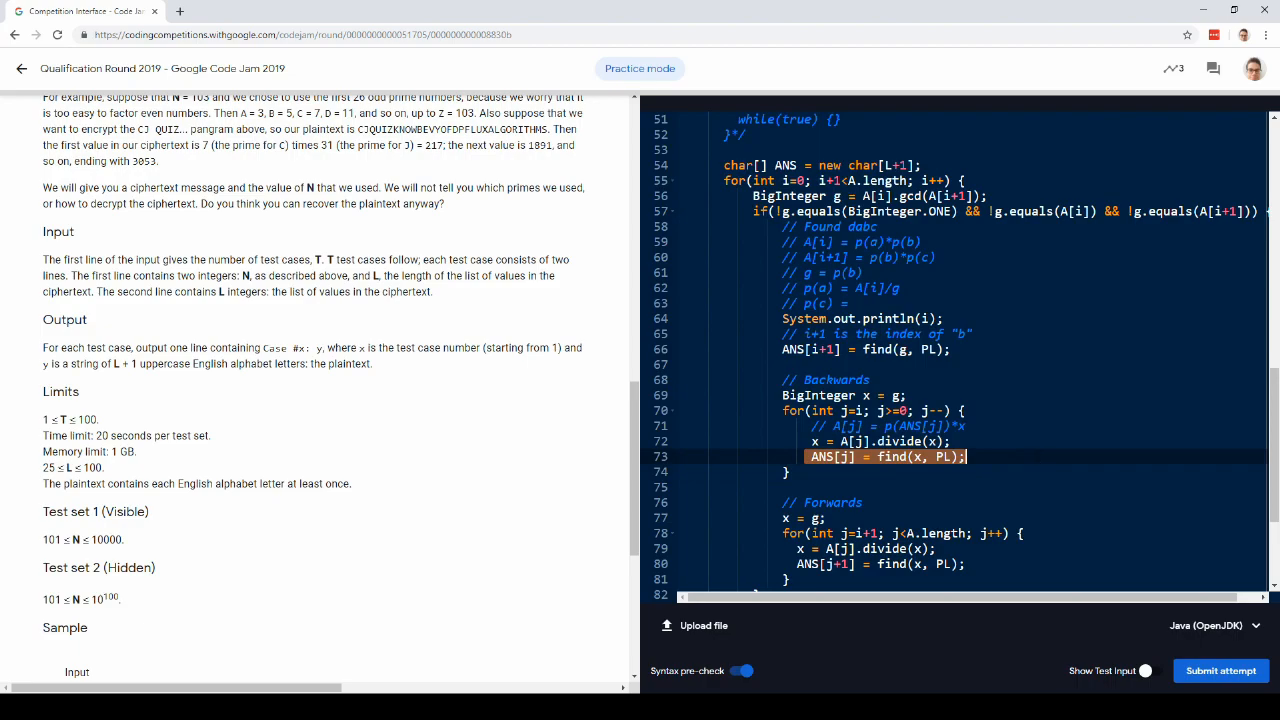
text(String ans = "";)
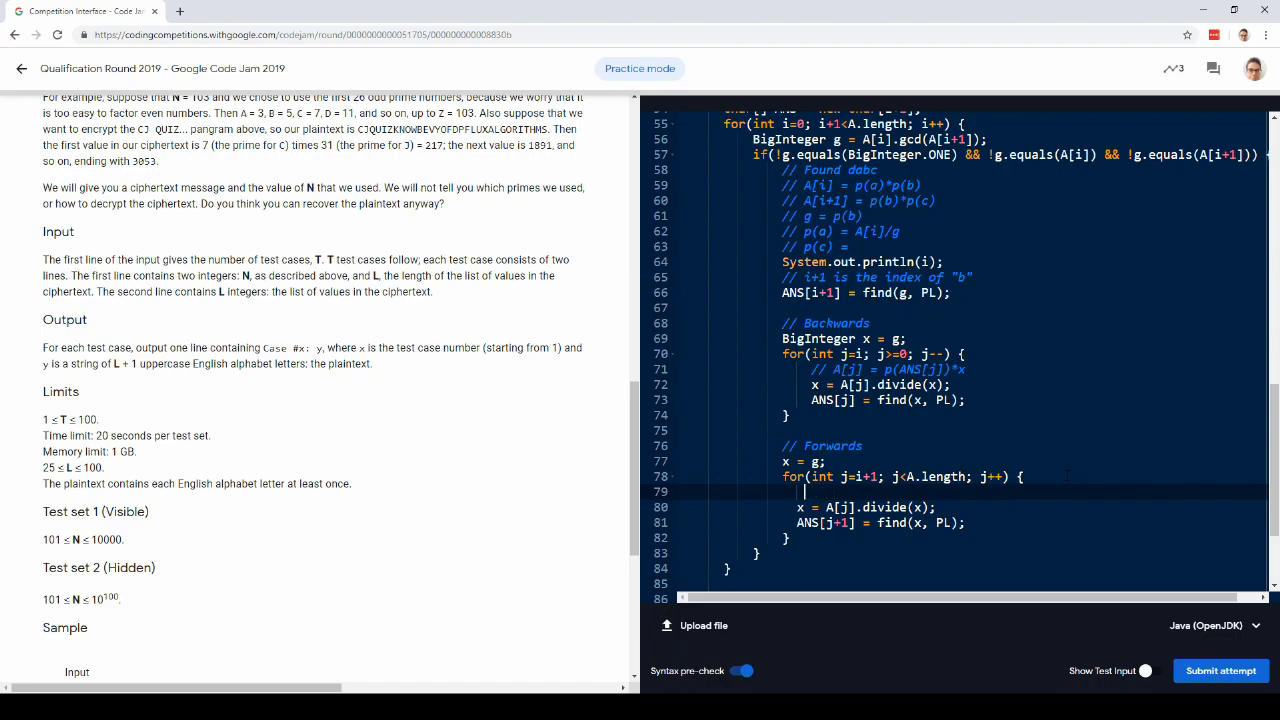
Type '// A[j] = x*p(ANS[j+1])' in the forwards loop and review the p(a) comment.
text(// A[j] = x)
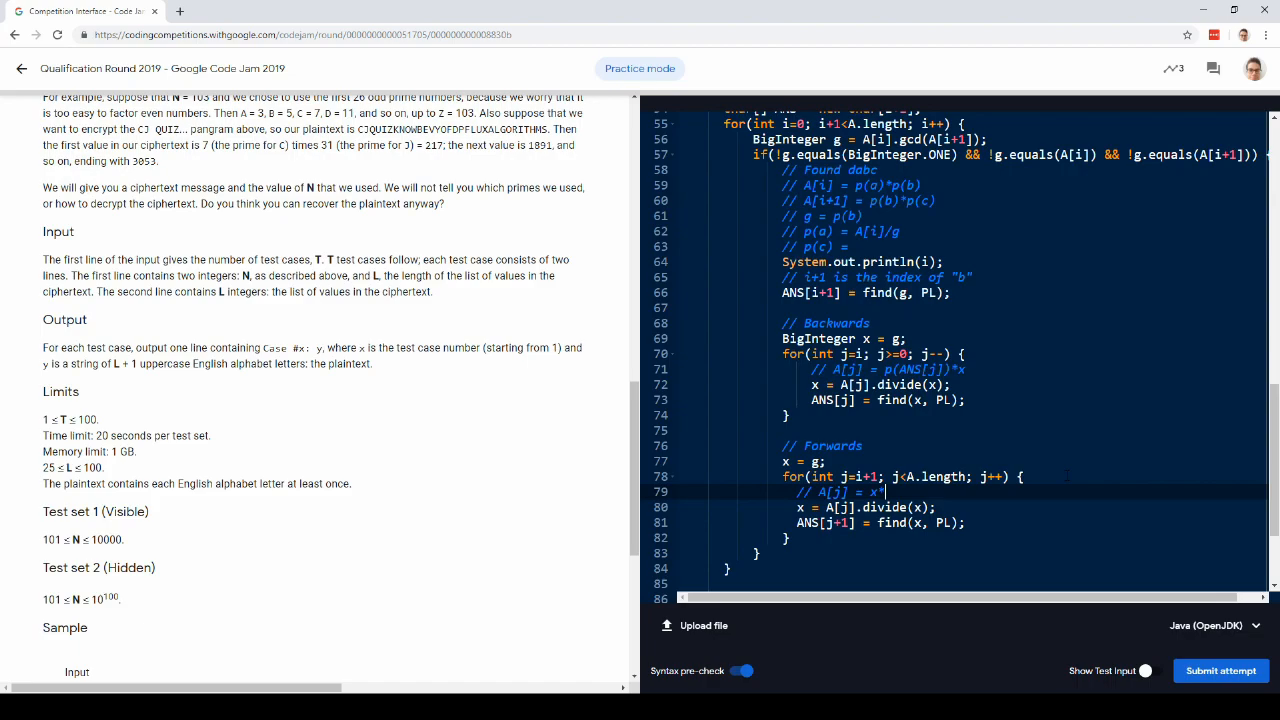
text(*p(ANS[j+1)
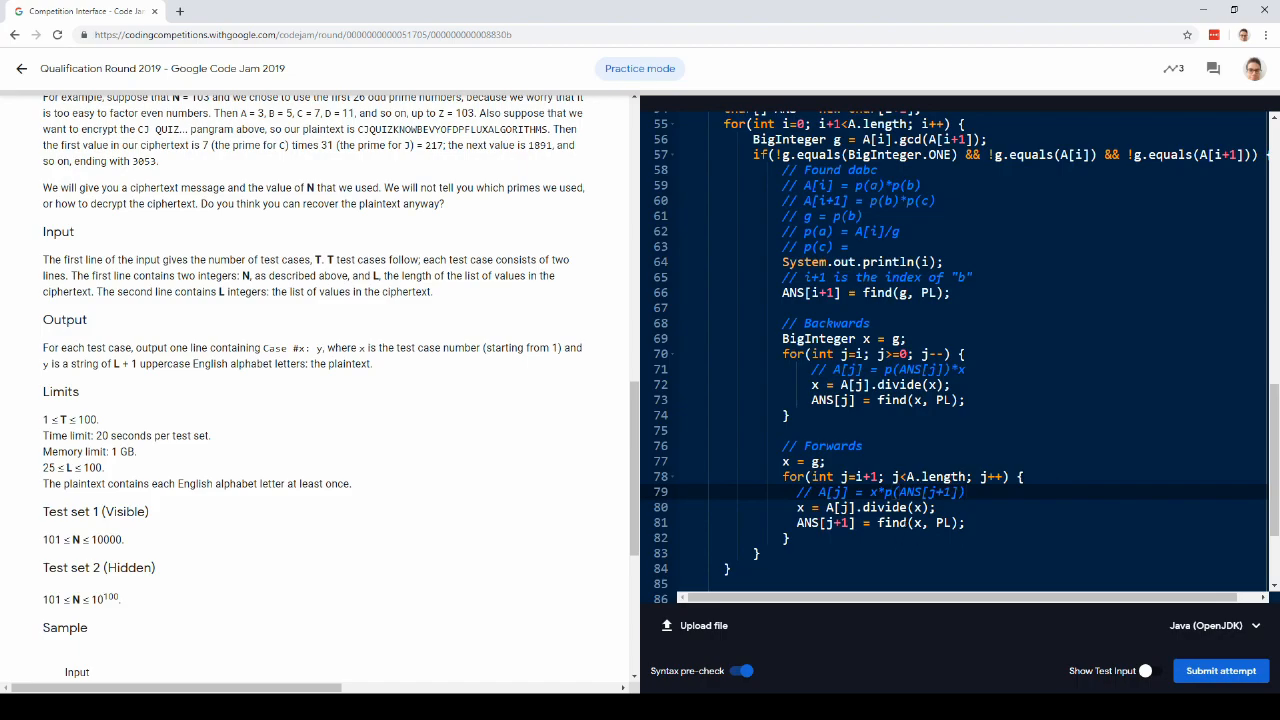
double_click(880, 507)
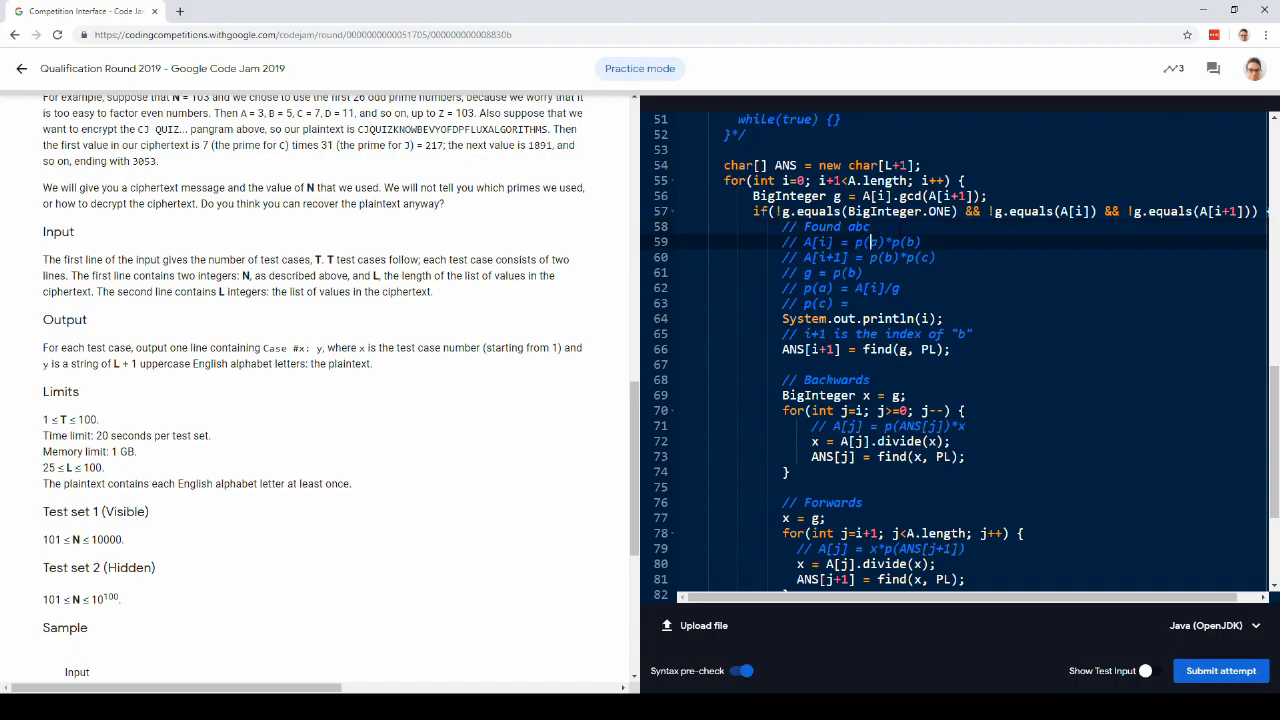
scroll(down, 3)
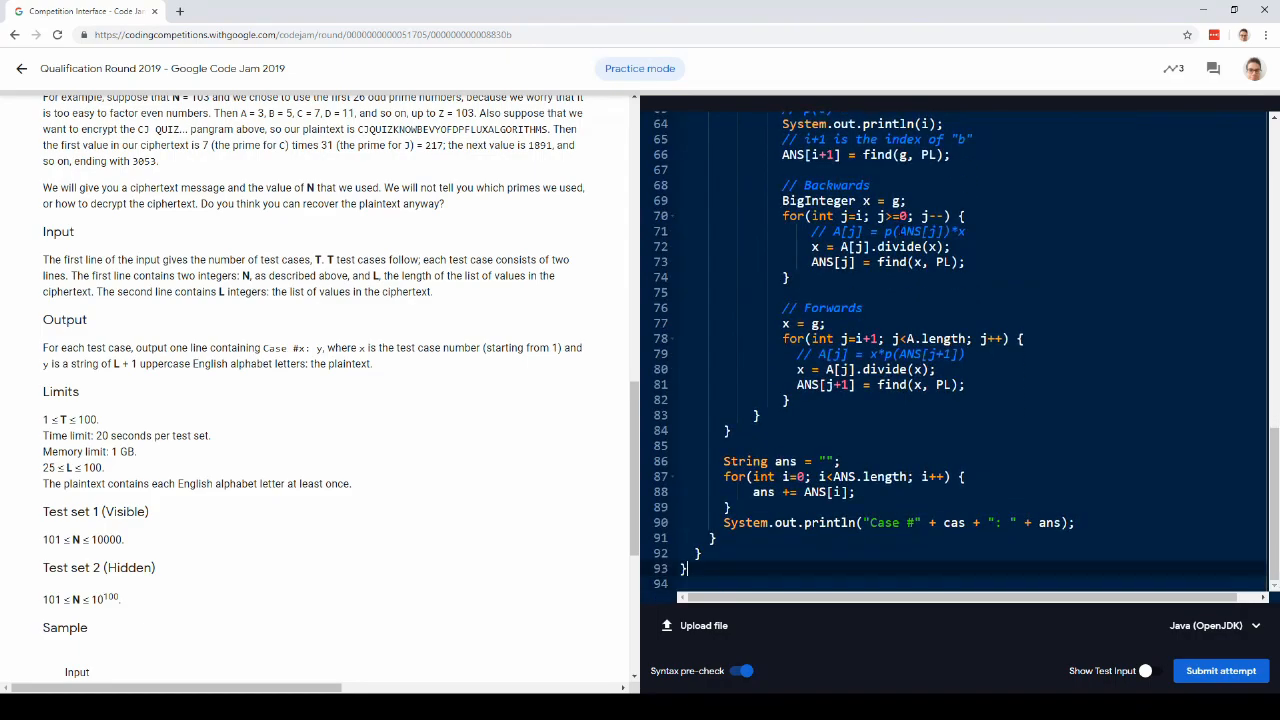
scroll(up, 3)
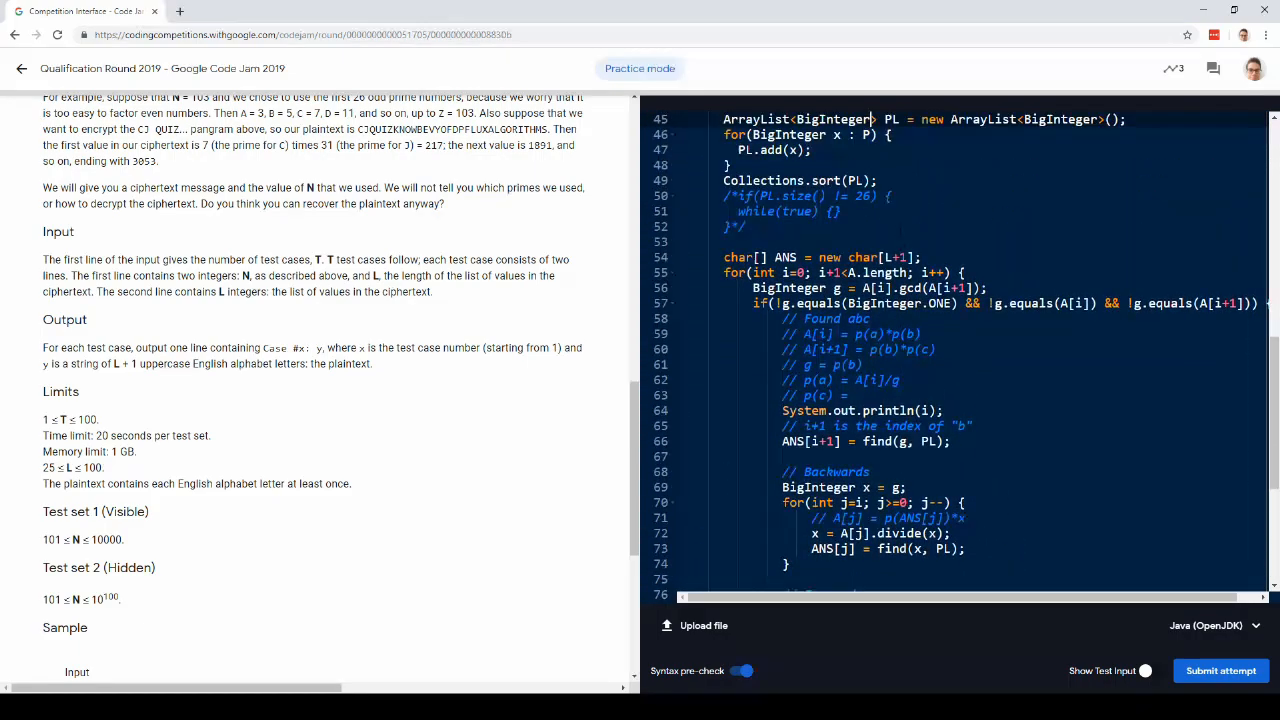